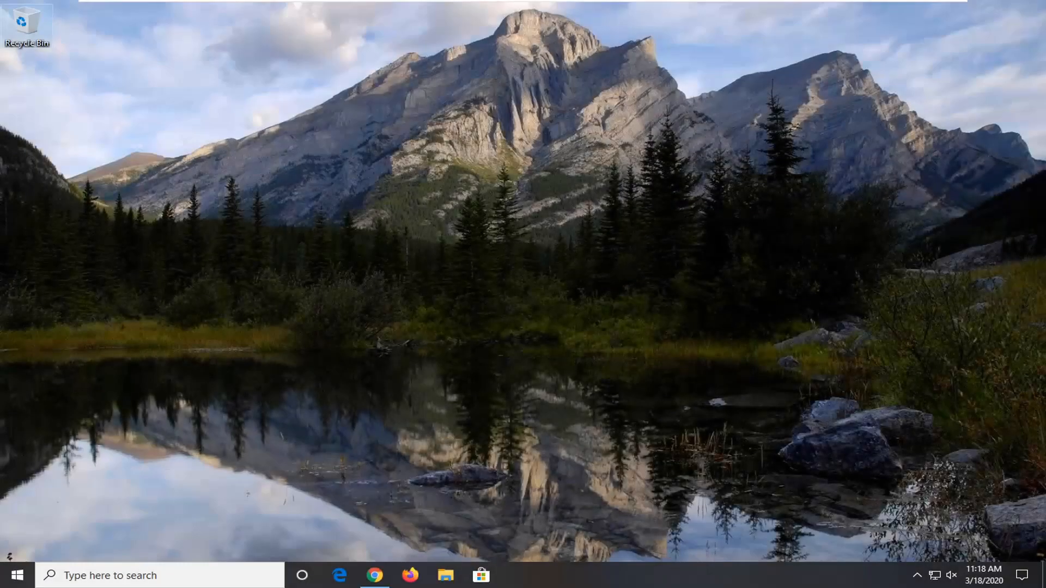
Search the Start menu for cmd and run Command Prompt as administrator.
click(374, 575)
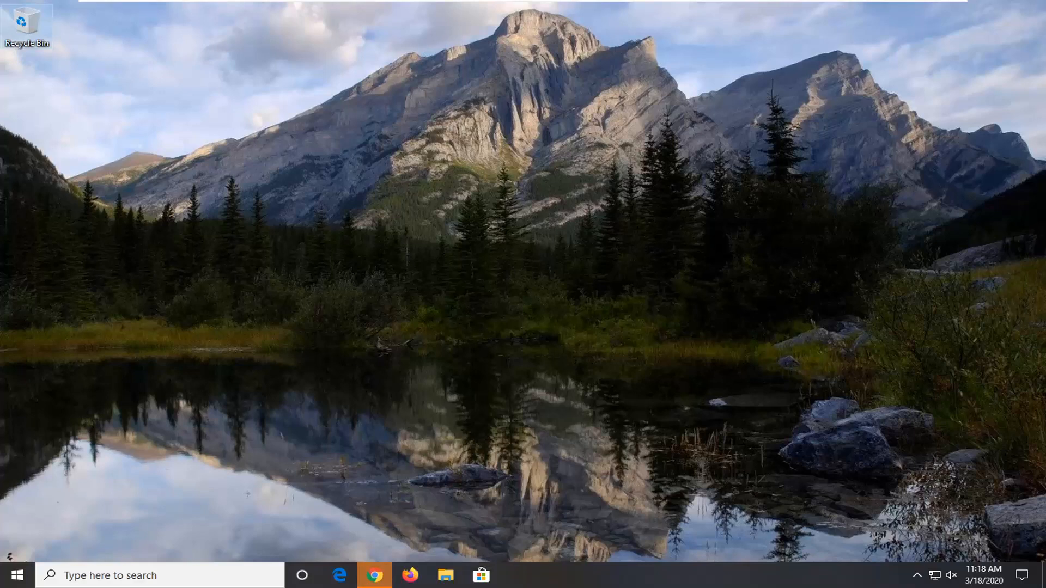
mouse_move(361, 520)
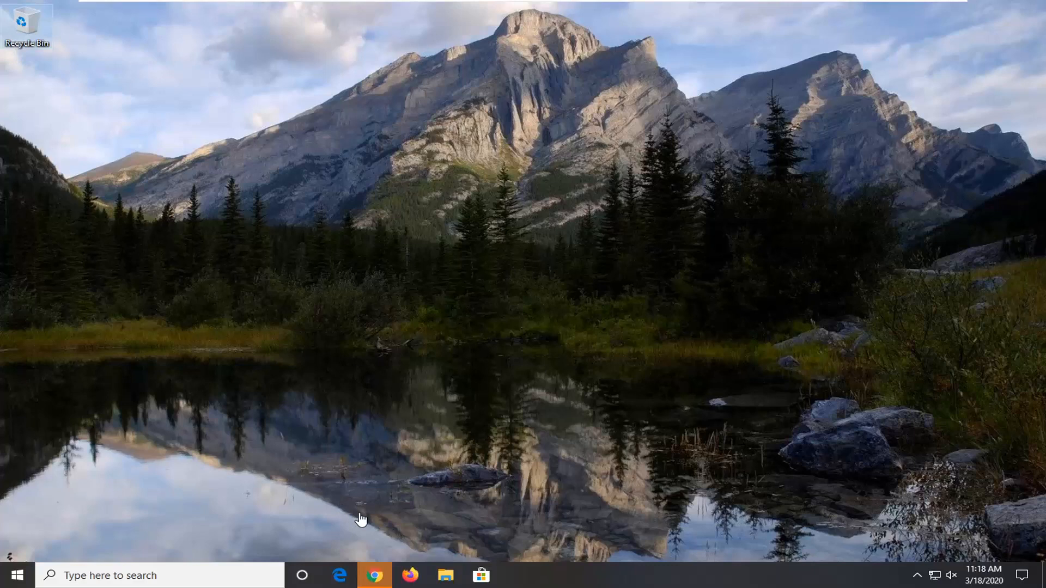
mouse_move(360, 520)
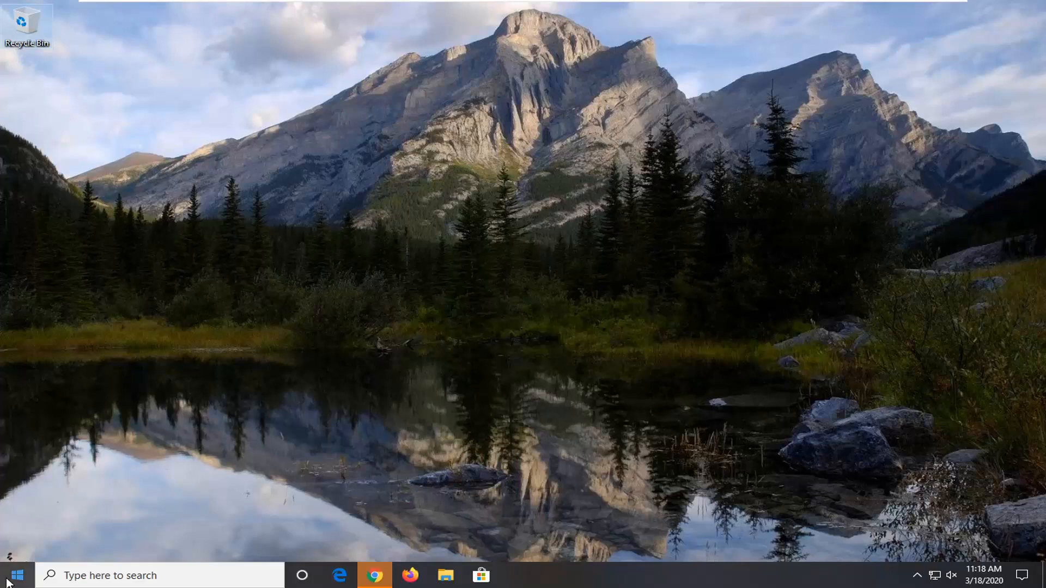
click(374, 575)
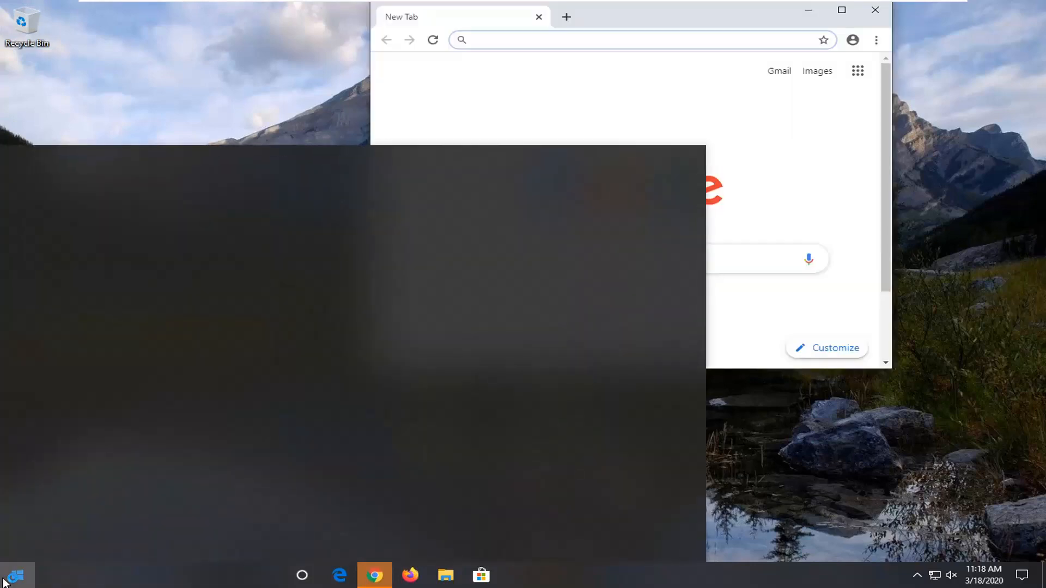
click(13, 575)
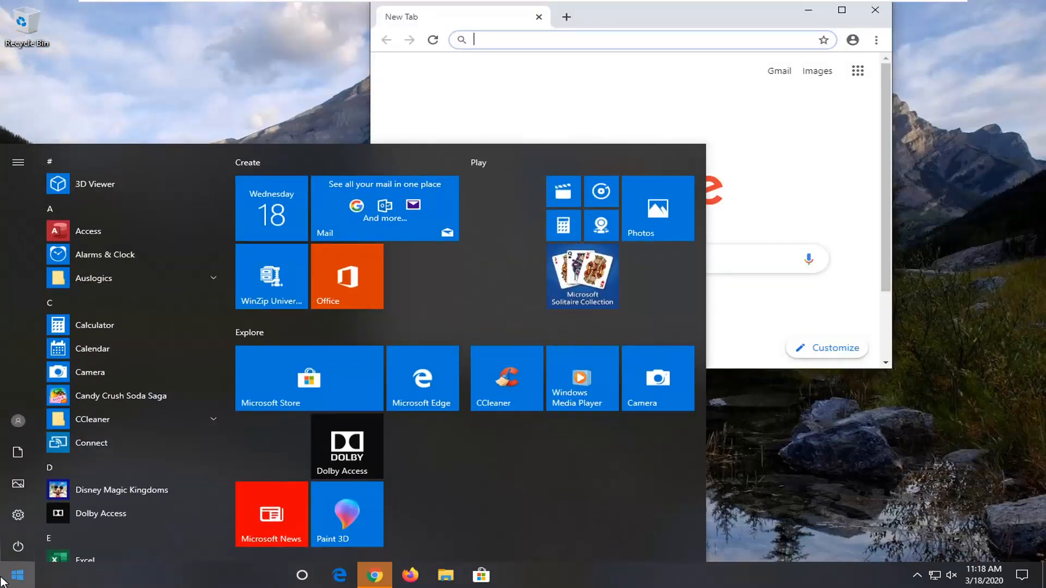
text(cmd)
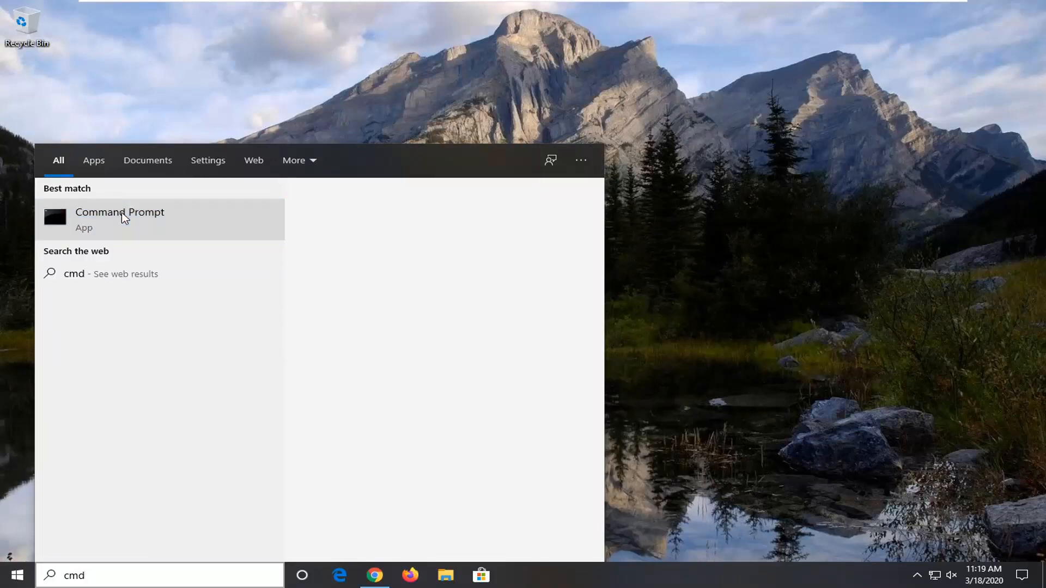
right_click(119, 219)
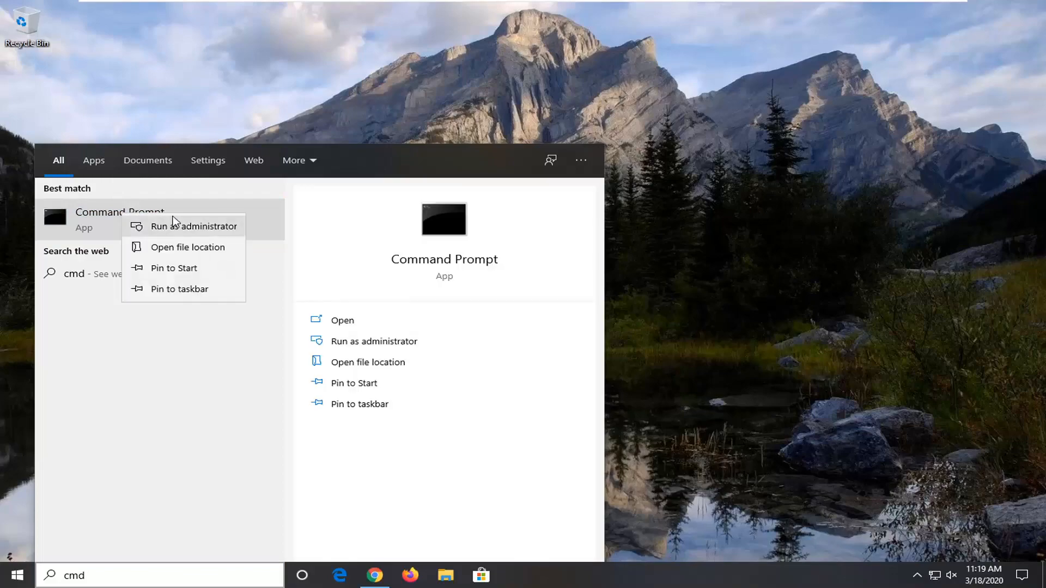
click(194, 226)
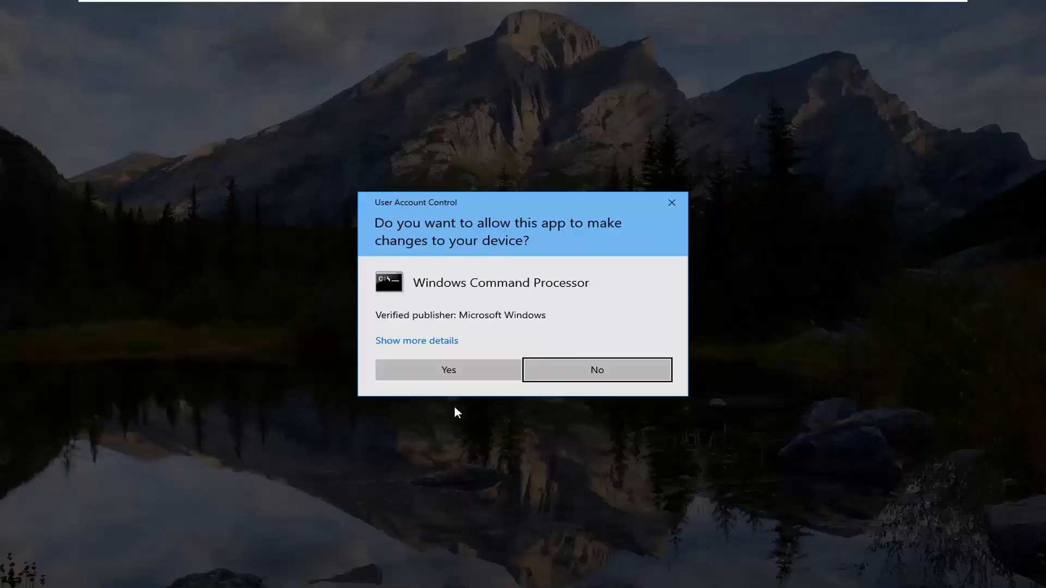
Approve User Account Control and start typing ipconfig /flushdns in the elevated prompt.
click(448, 370)
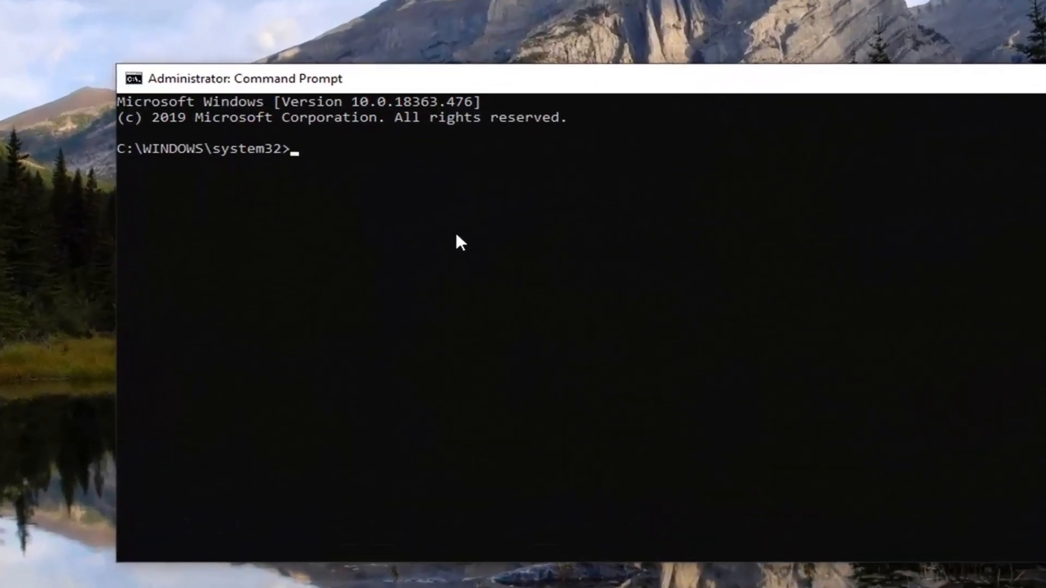
text(ipconfig)
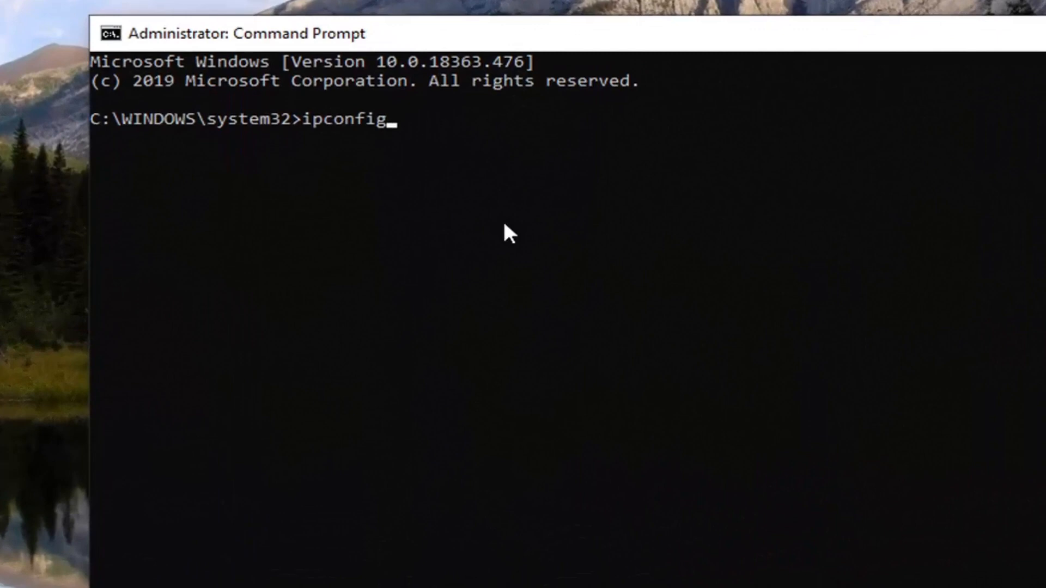
text(/)
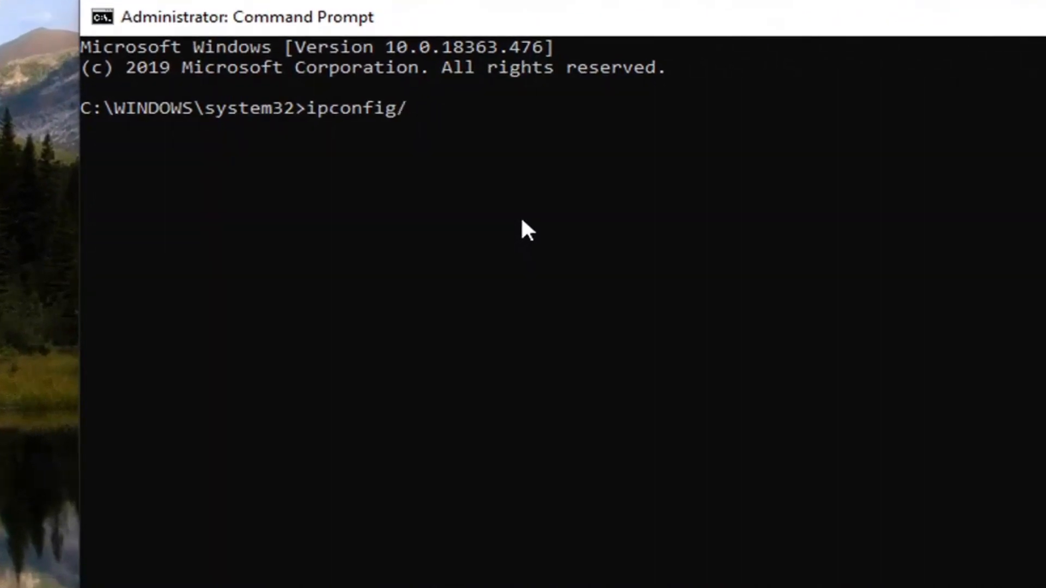
text(dus)
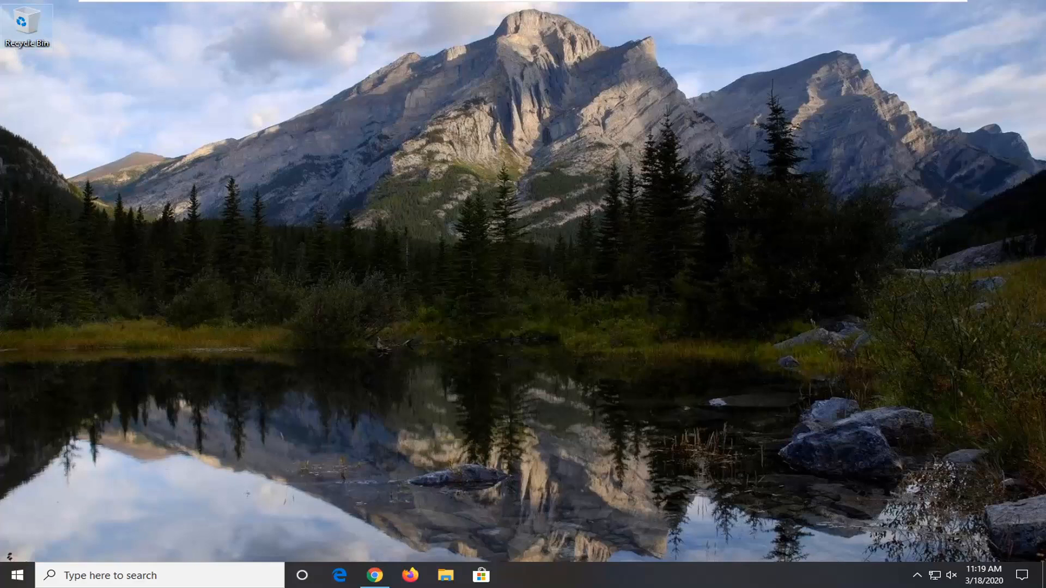
Maximize Chrome and load myactivity.google.com in the address bar.
click(374, 575)
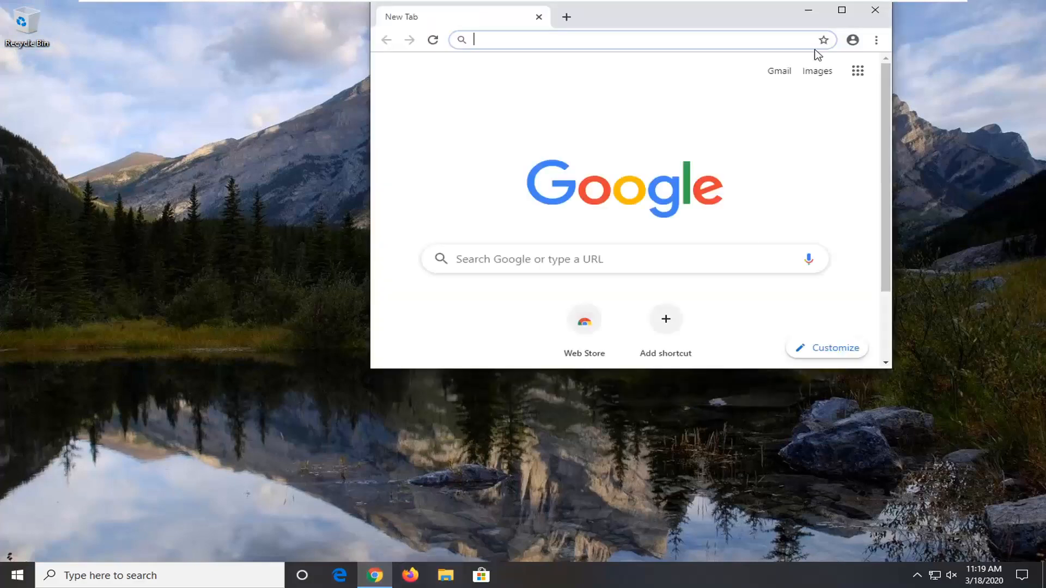
click(841, 10)
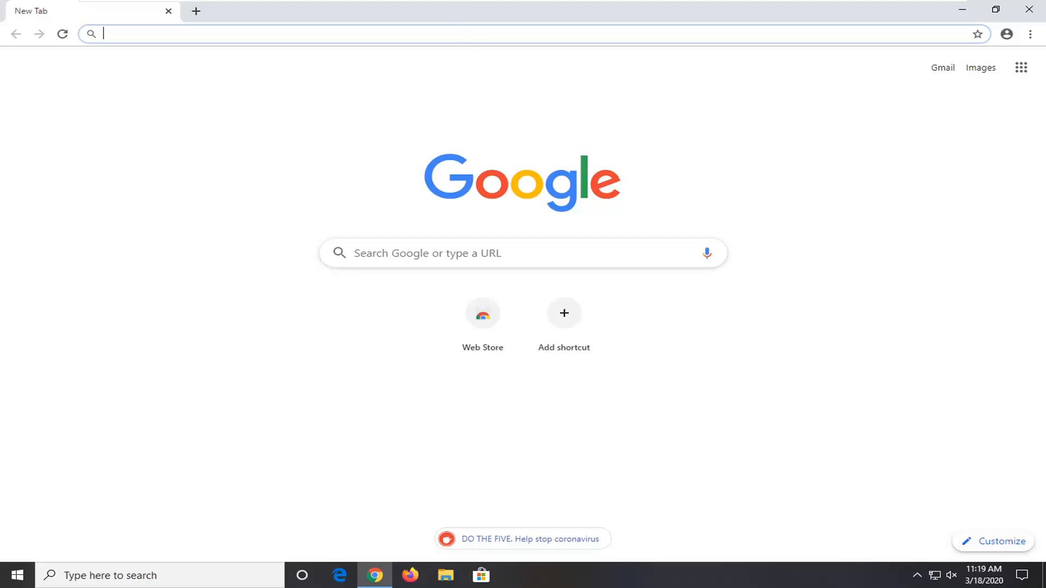
text(myactivity.google.com)
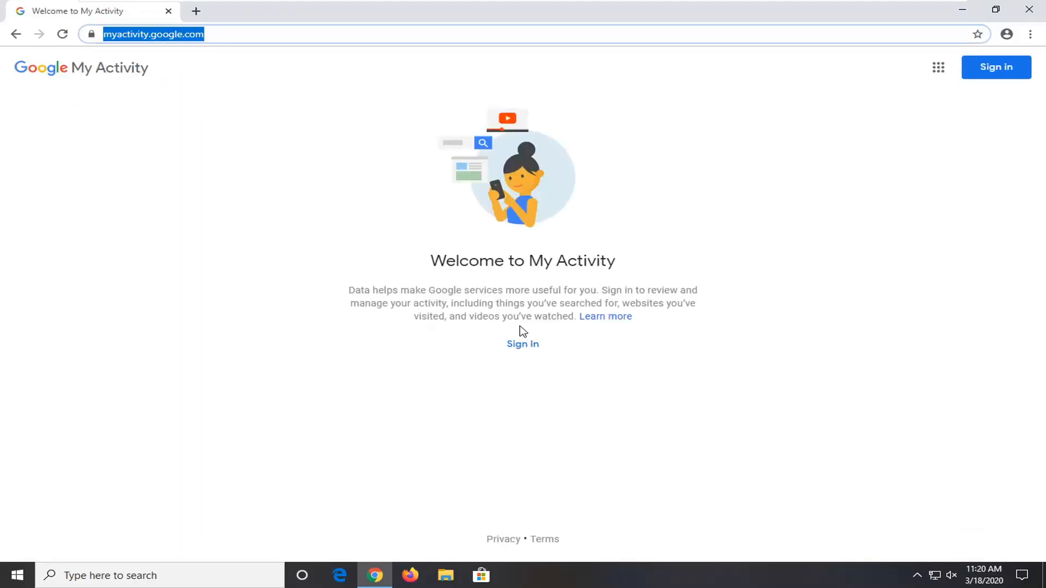
mouse_move(906, 111)
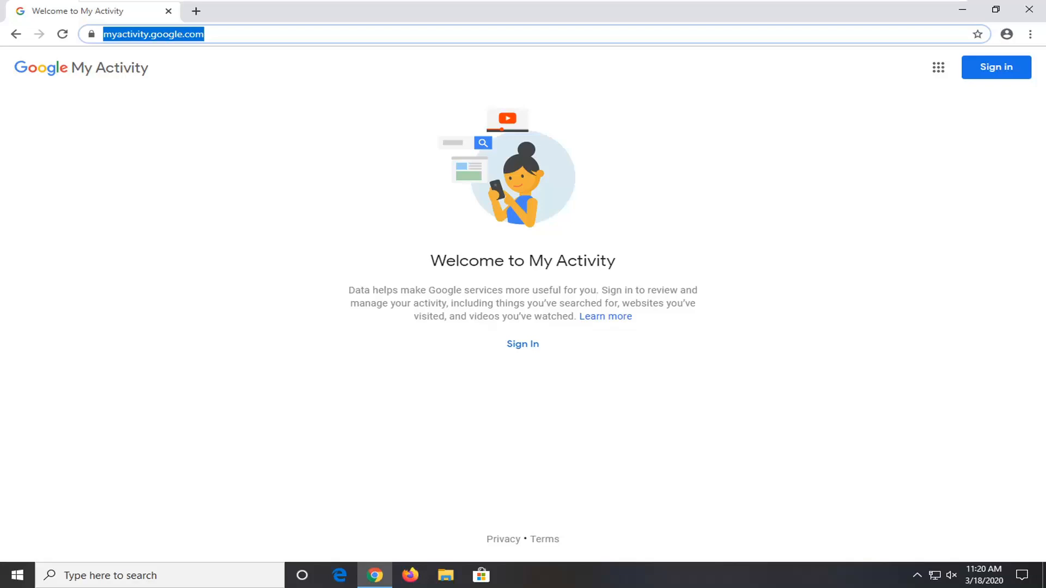
mouse_move(173, 200)
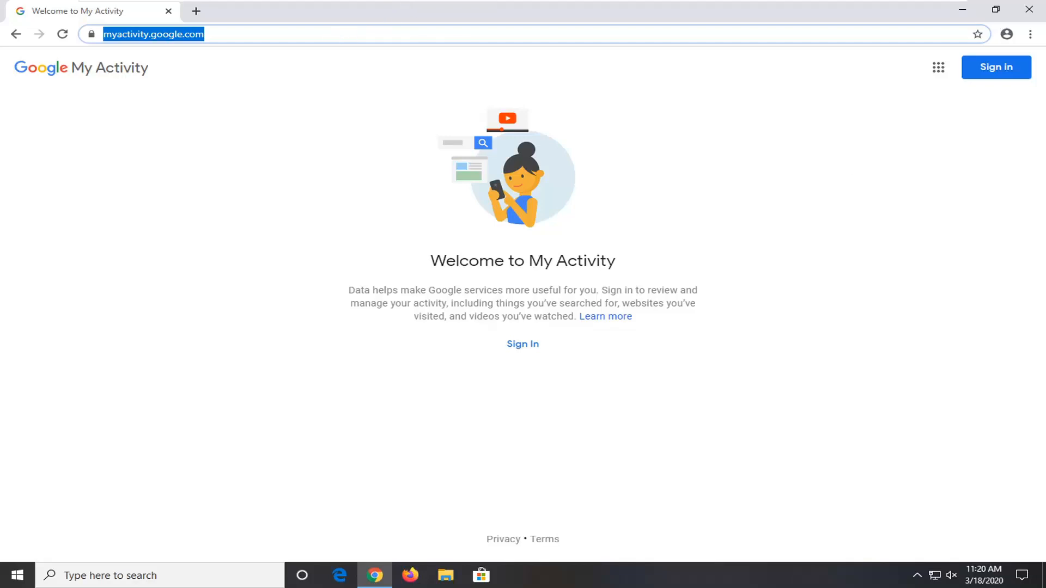
text(https://www.ccleaner.com/recuva)
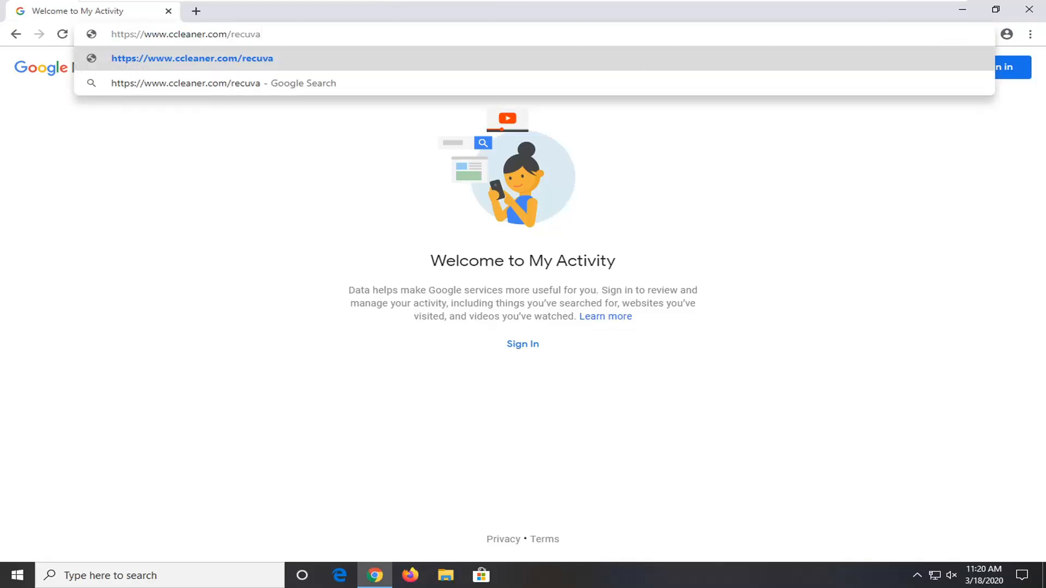
click(187, 33)
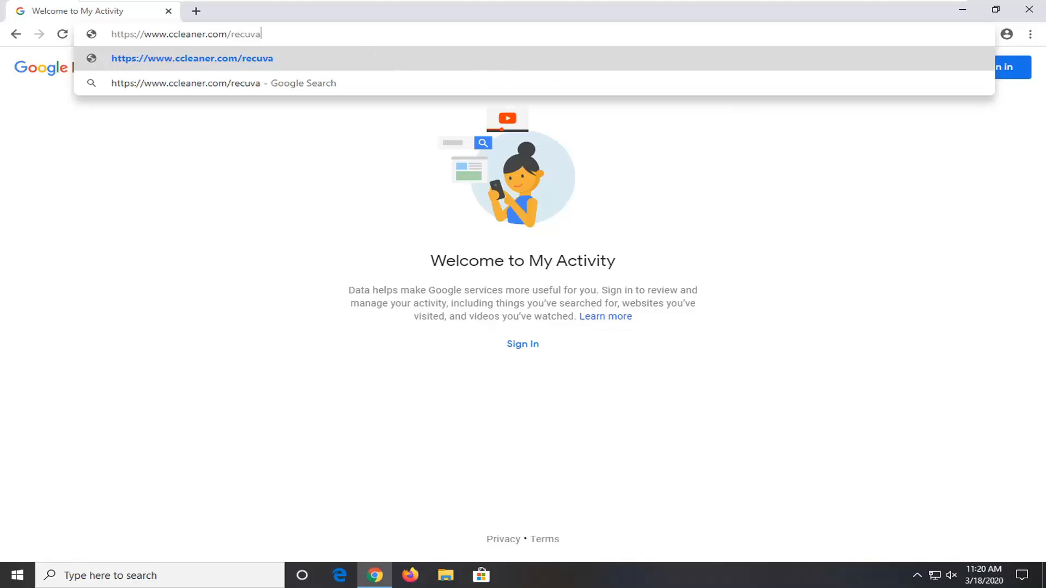
key(Enter)
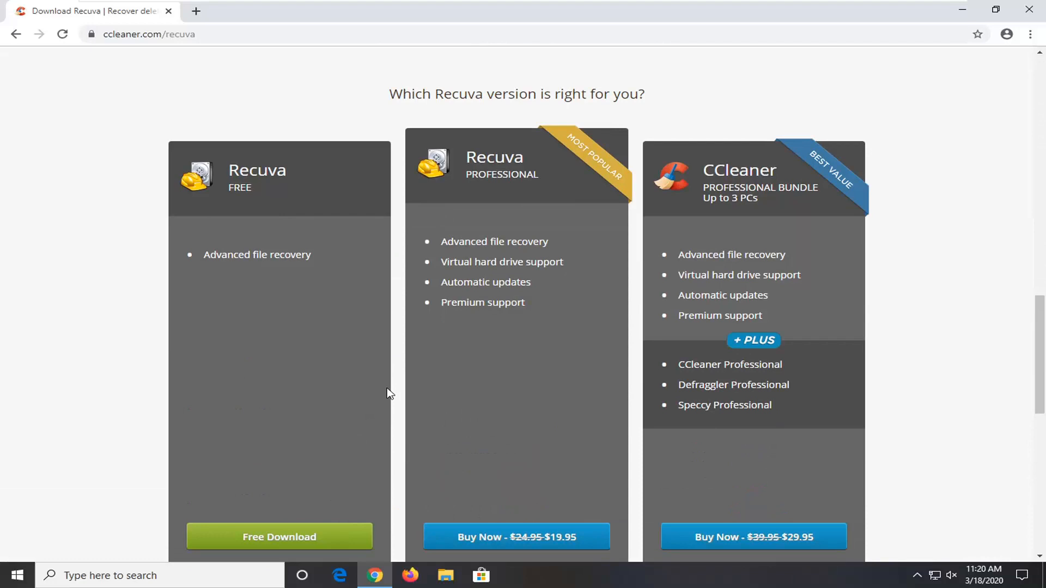
mouse_move(249, 481)
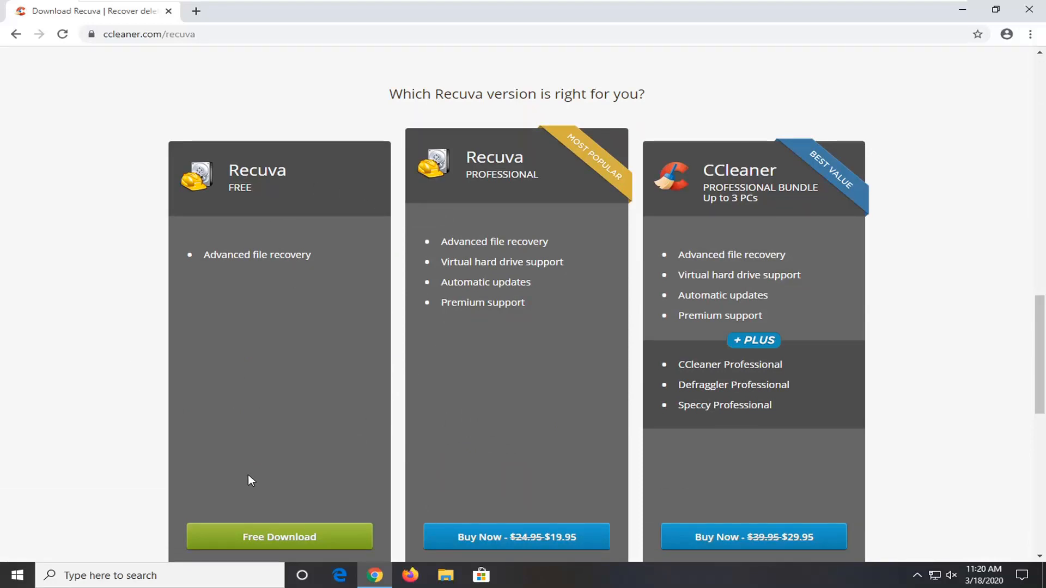
mouse_move(404, 463)
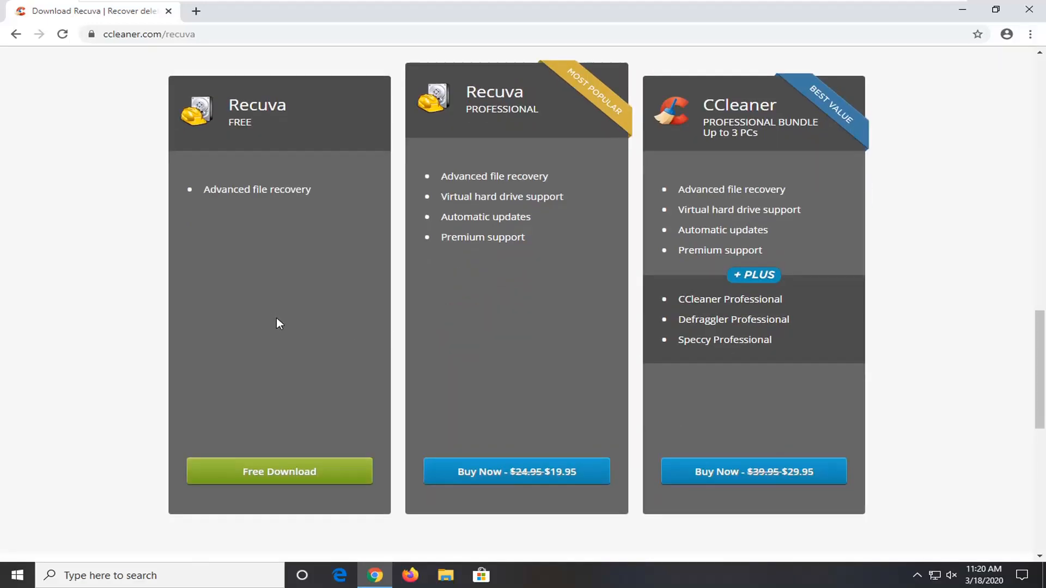
mouse_move(309, 322)
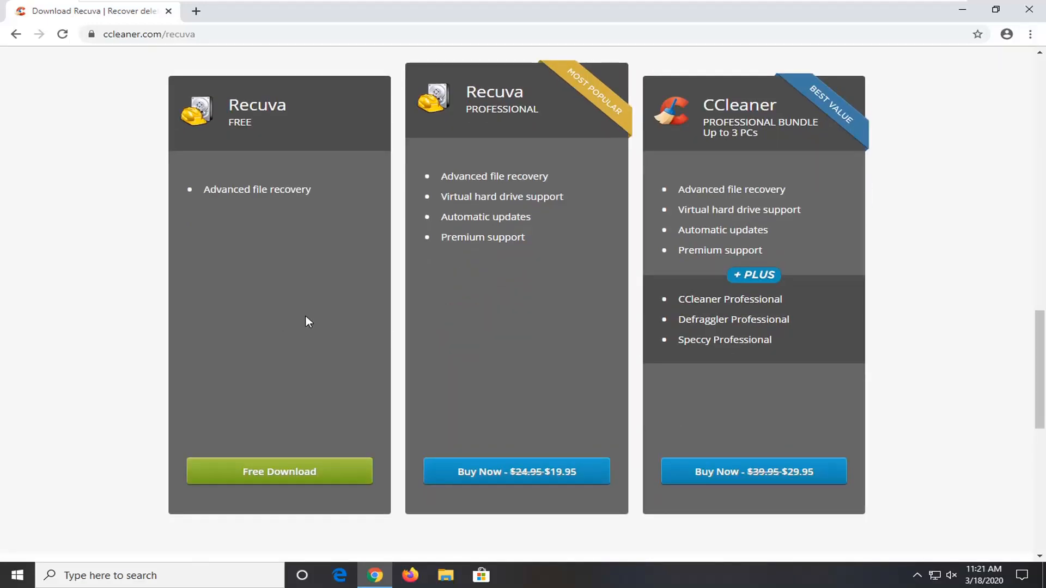
mouse_move(288, 257)
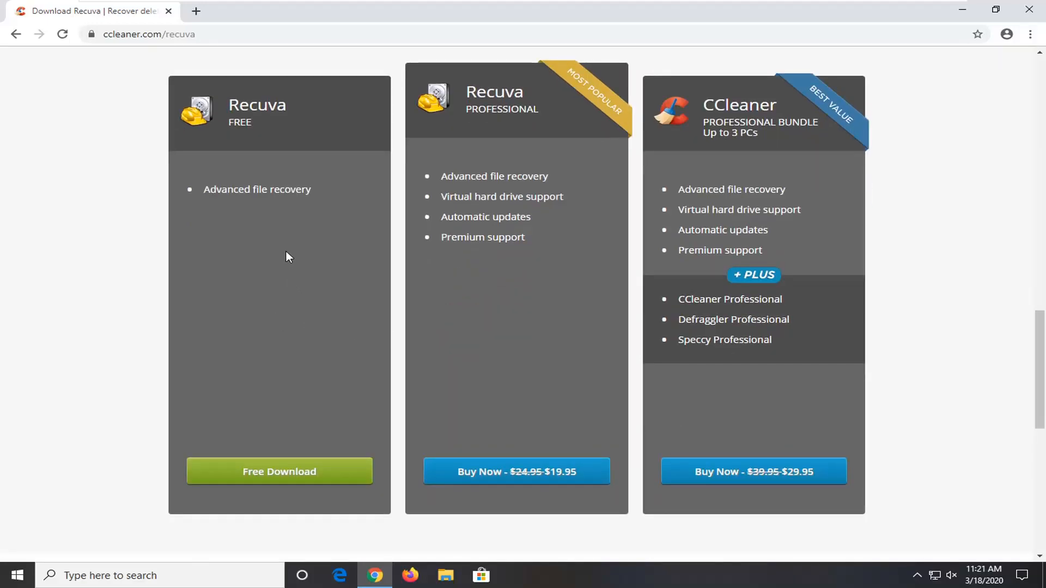
mouse_move(277, 248)
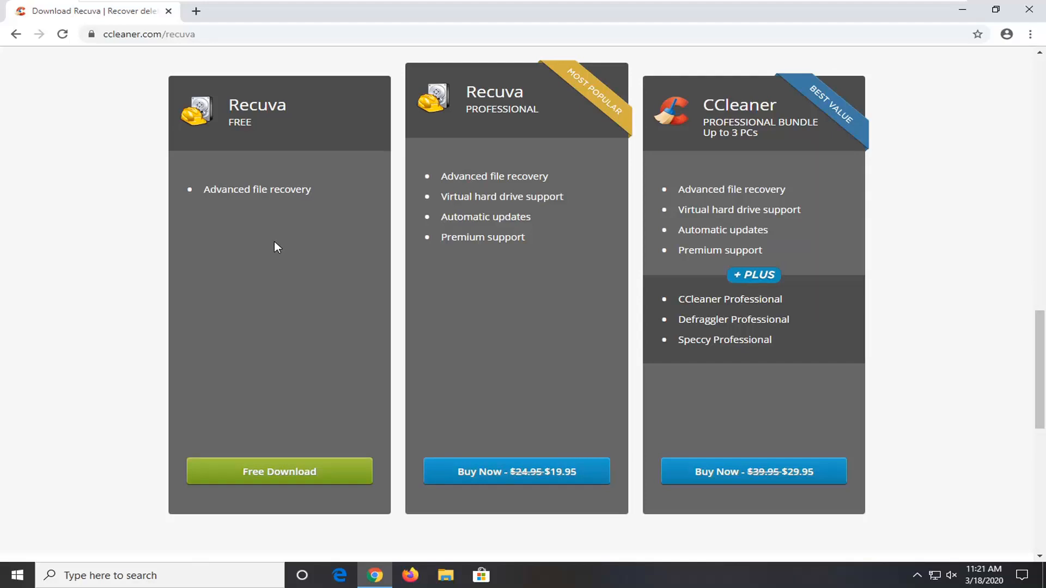
mouse_move(252, 289)
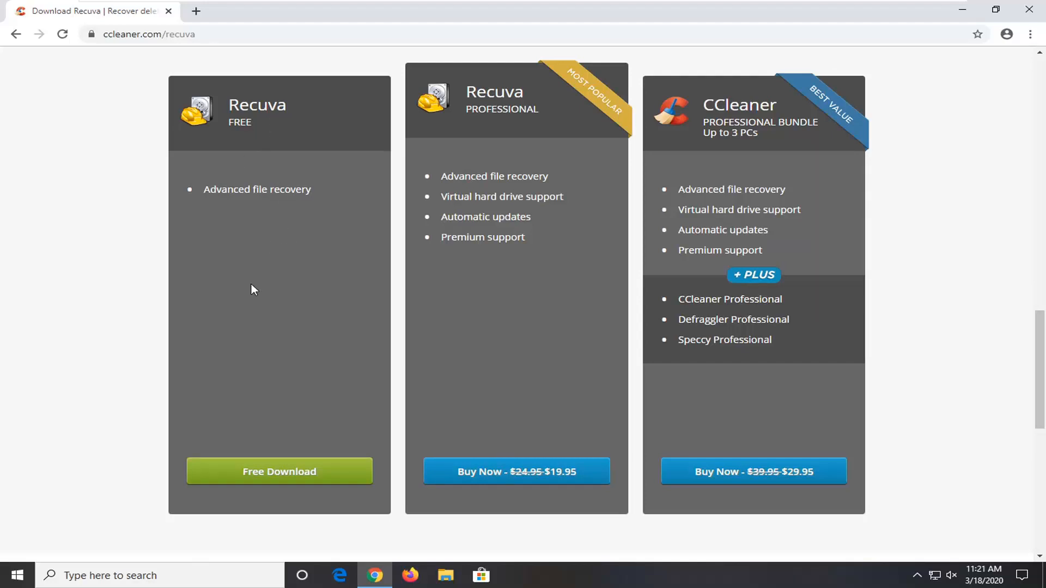
mouse_move(125, 401)
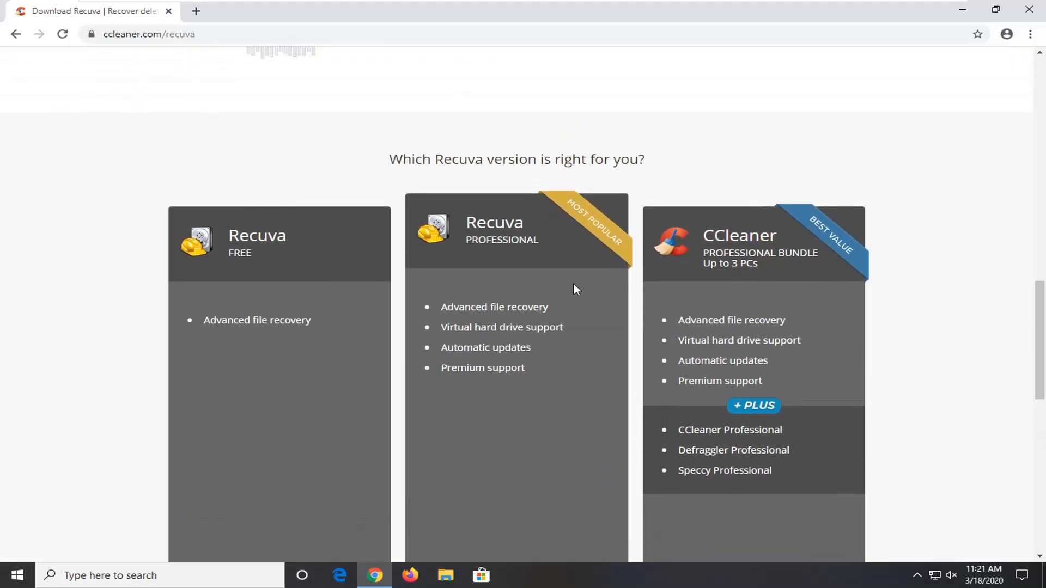
scroll(down, 3)
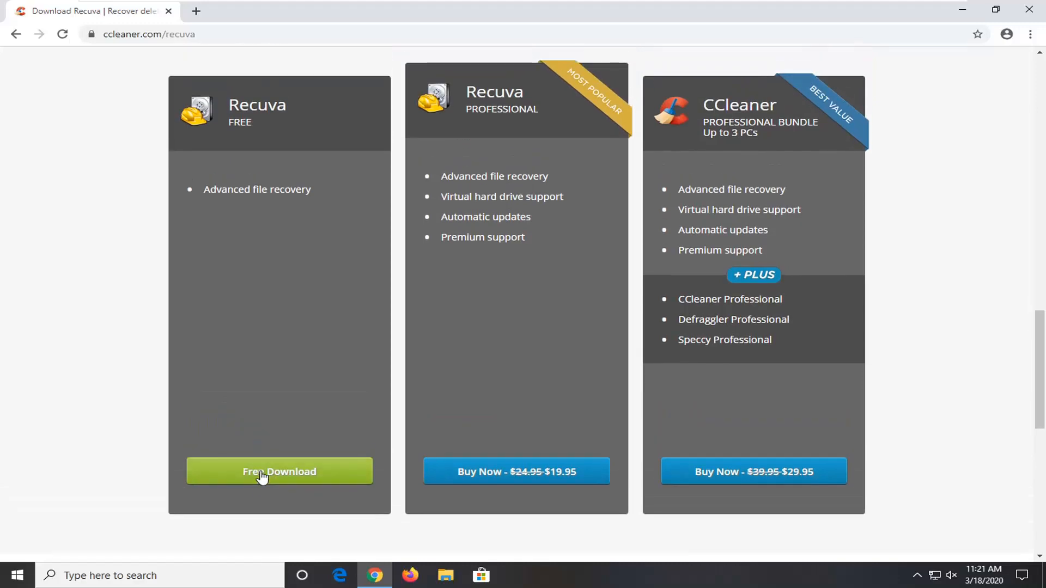
click(279, 471)
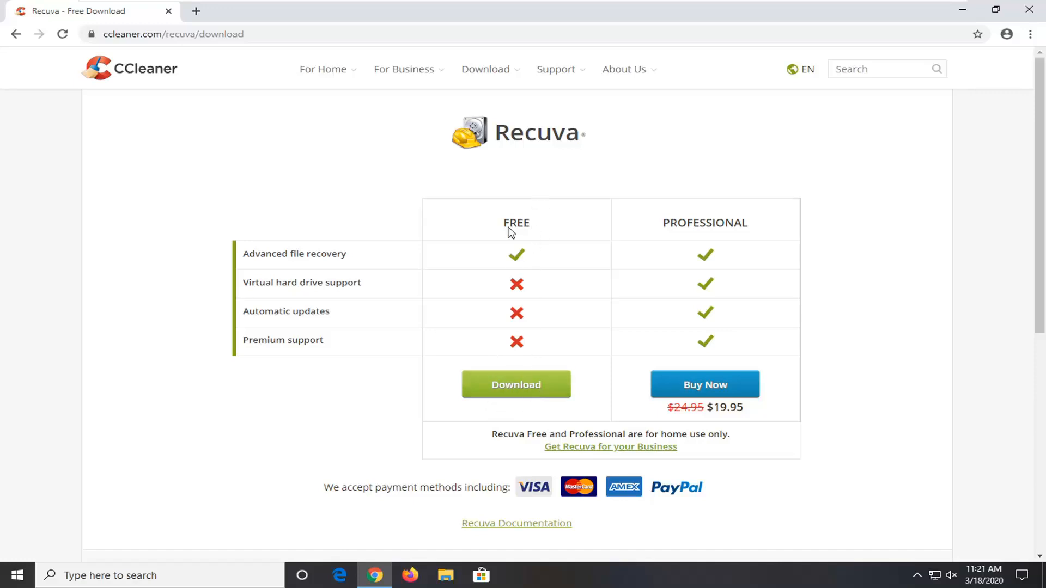
Download the free Recuva installer rcsetup153.exe and run it from the download bar.
click(516, 384)
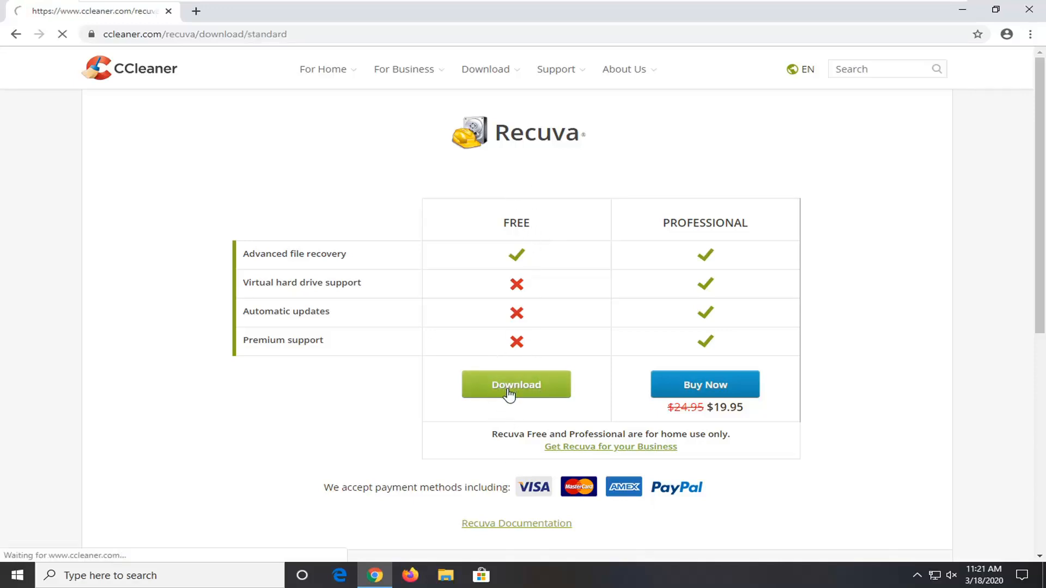
click(516, 385)
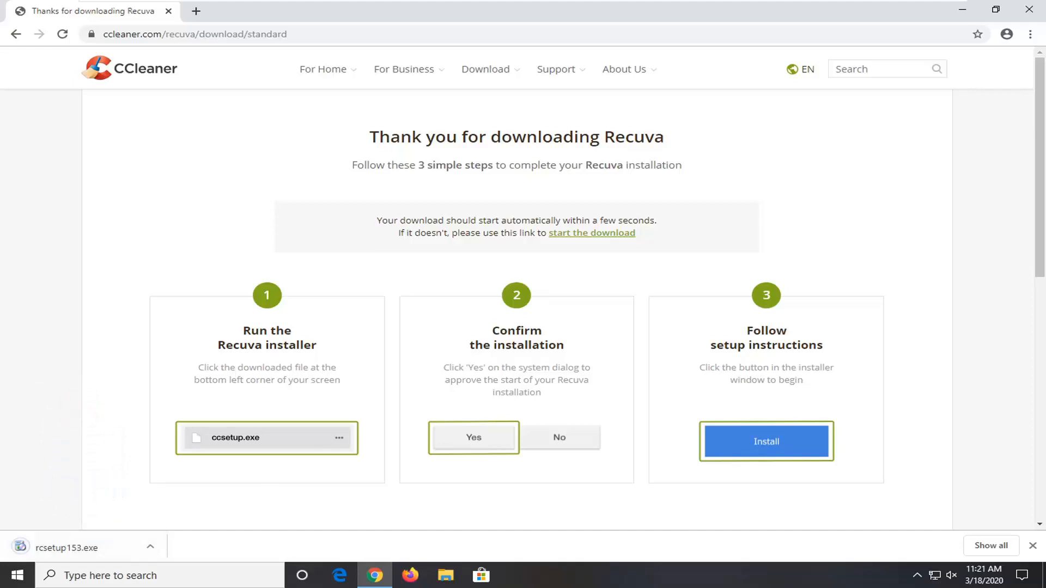
mouse_move(247, 520)
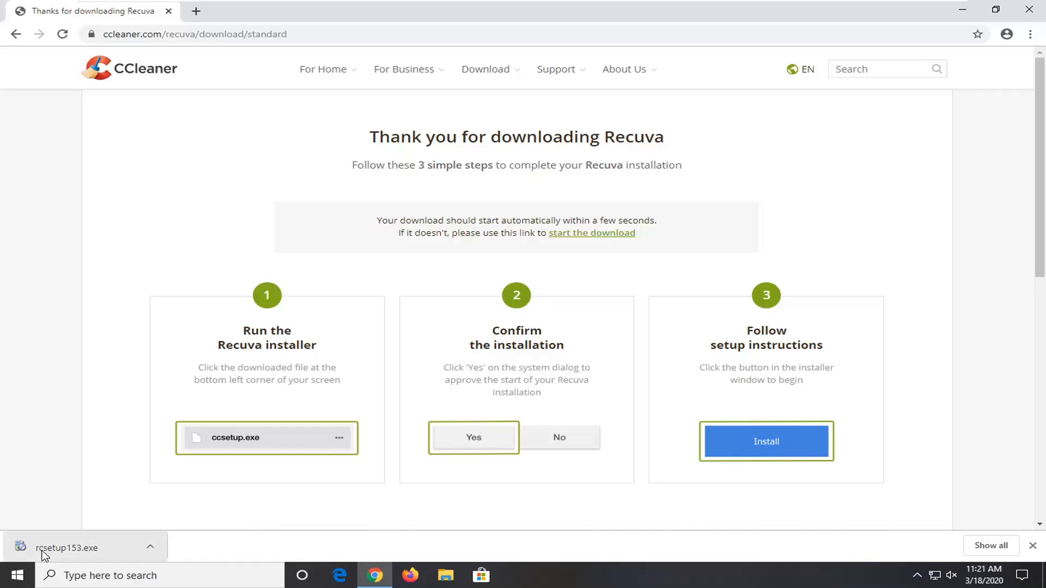
click(66, 547)
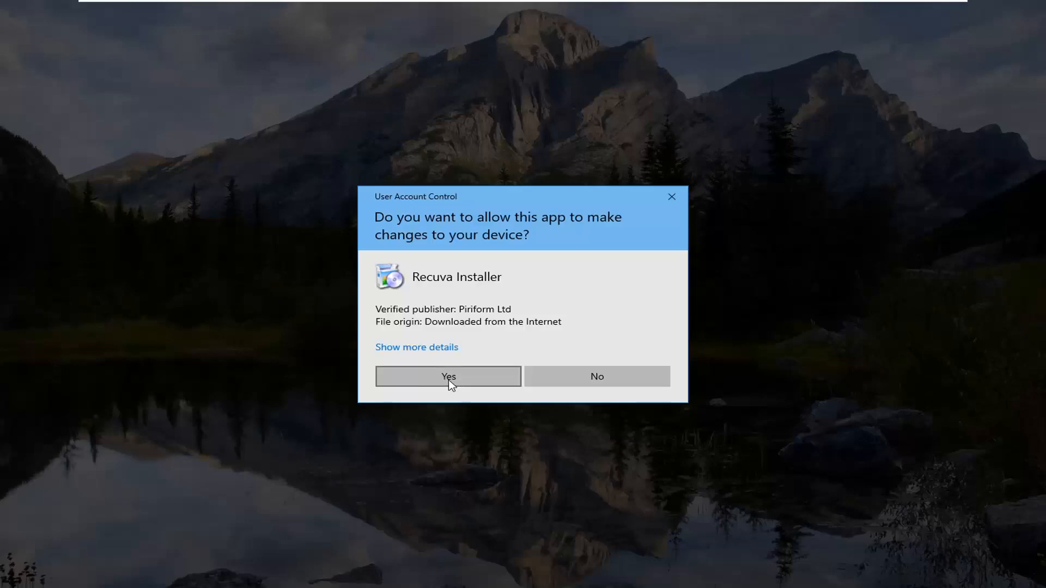
Under Customize, untick update checks and other extras except Add Desktop Shortcut, then install Recuva.
click(448, 377)
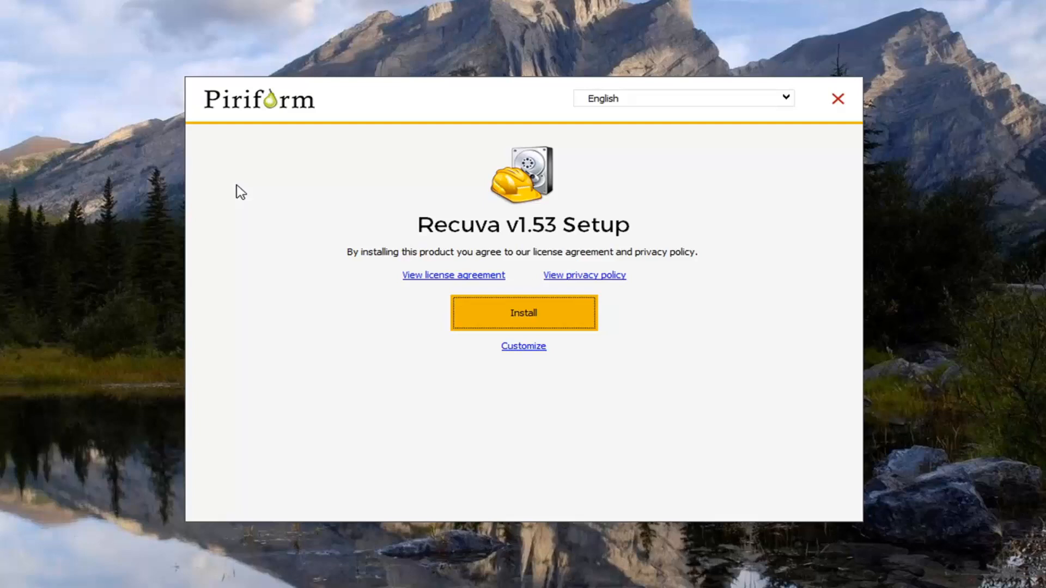
mouse_move(455, 308)
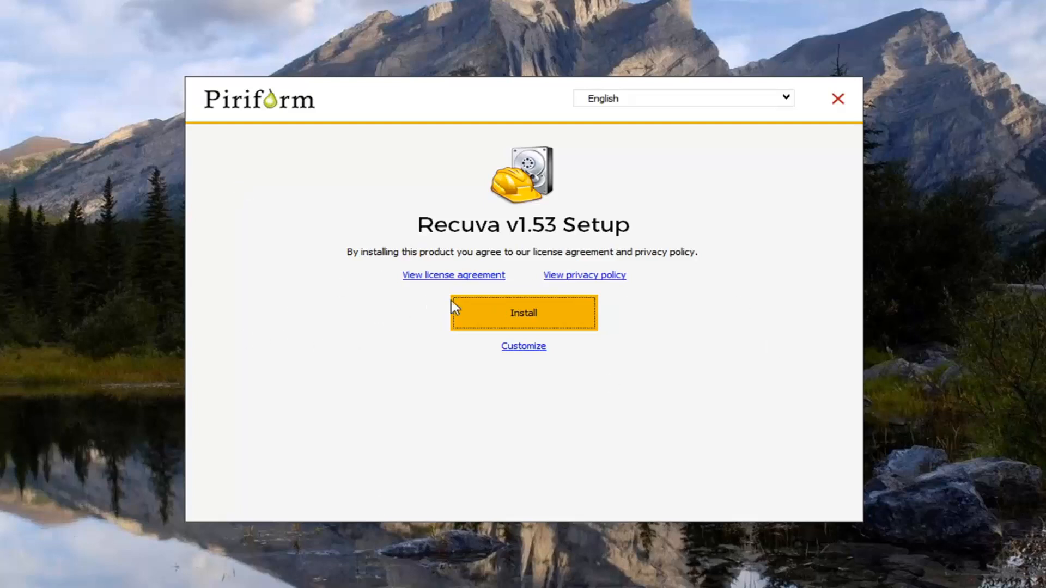
mouse_move(547, 340)
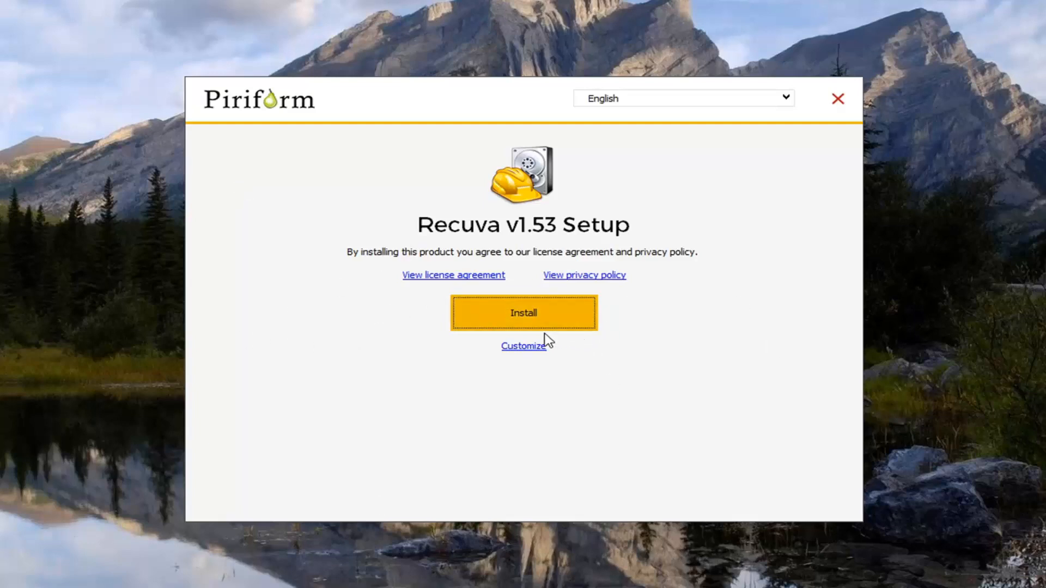
mouse_move(514, 354)
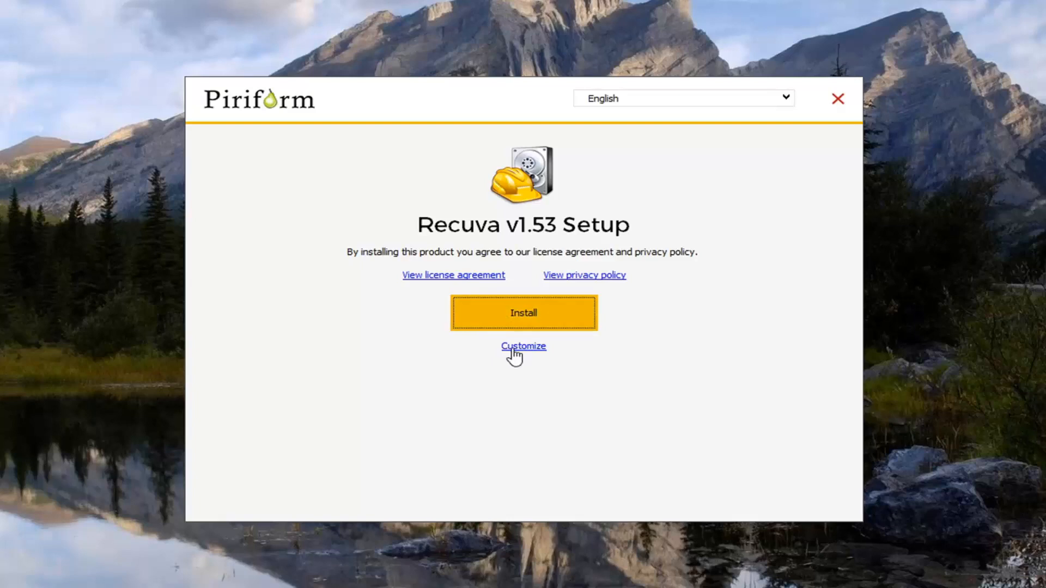
click(523, 347)
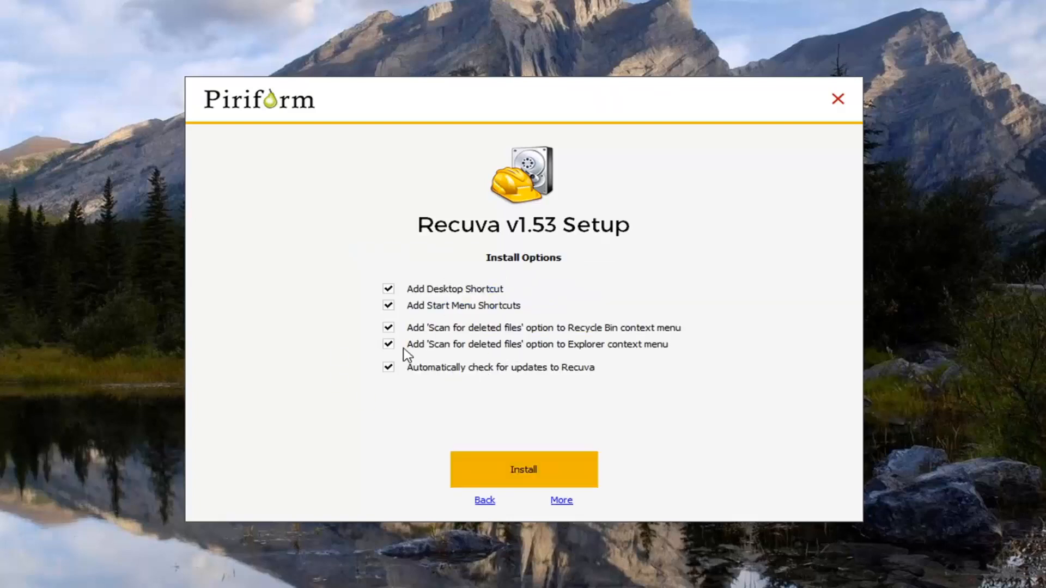
mouse_move(439, 368)
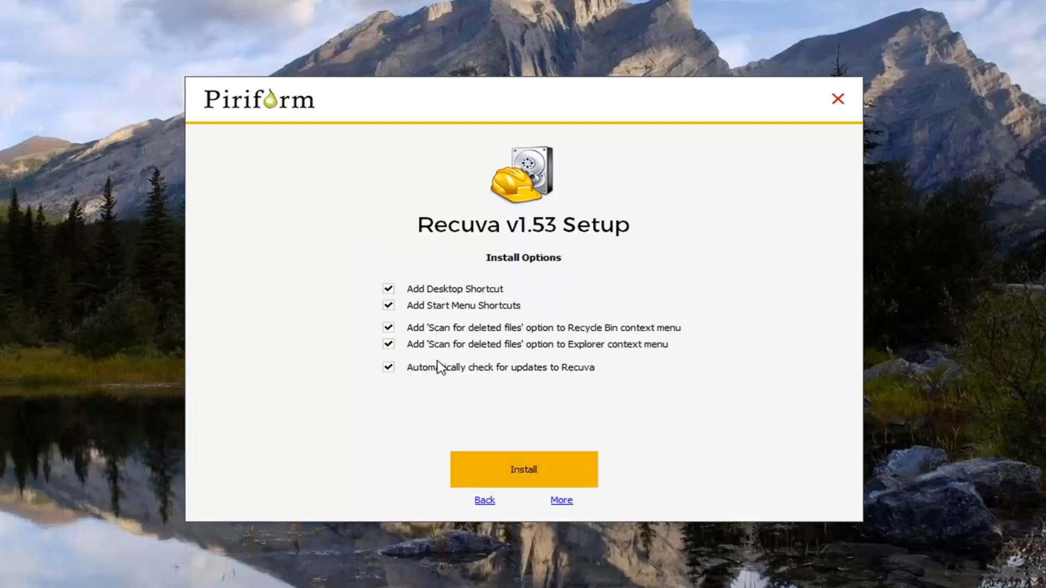
click(388, 367)
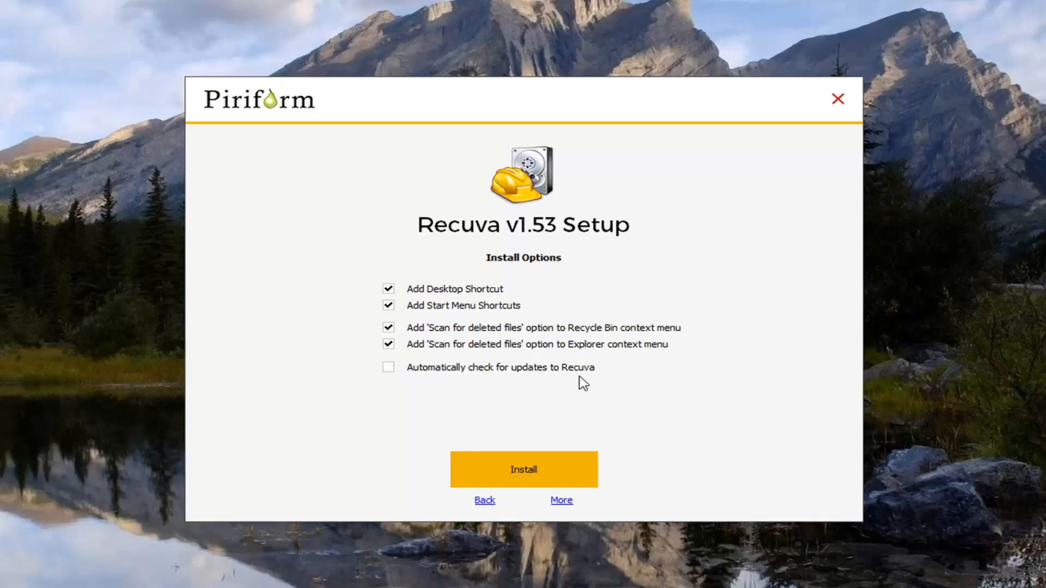
click(388, 305)
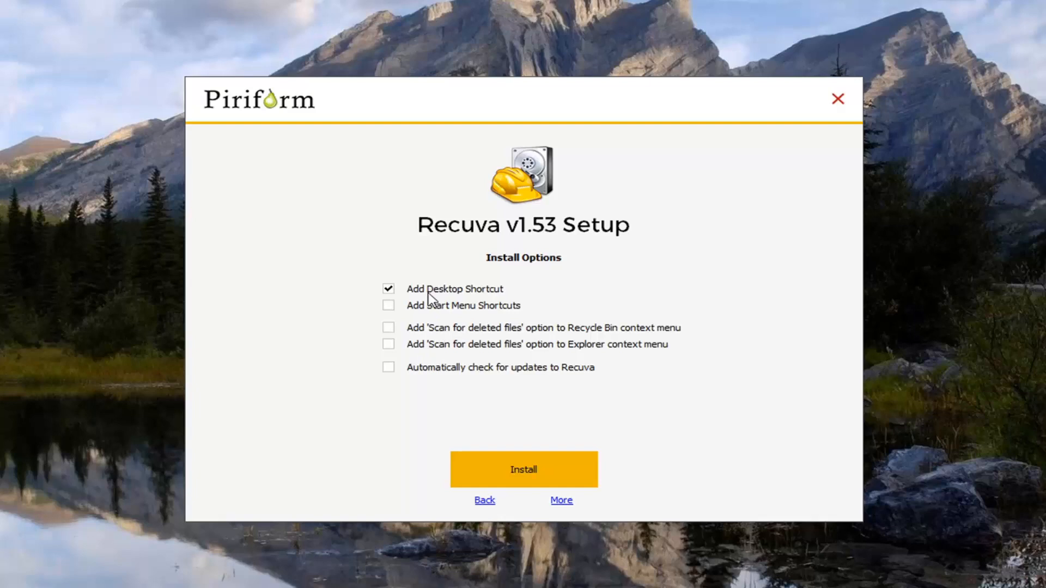
mouse_move(523, 469)
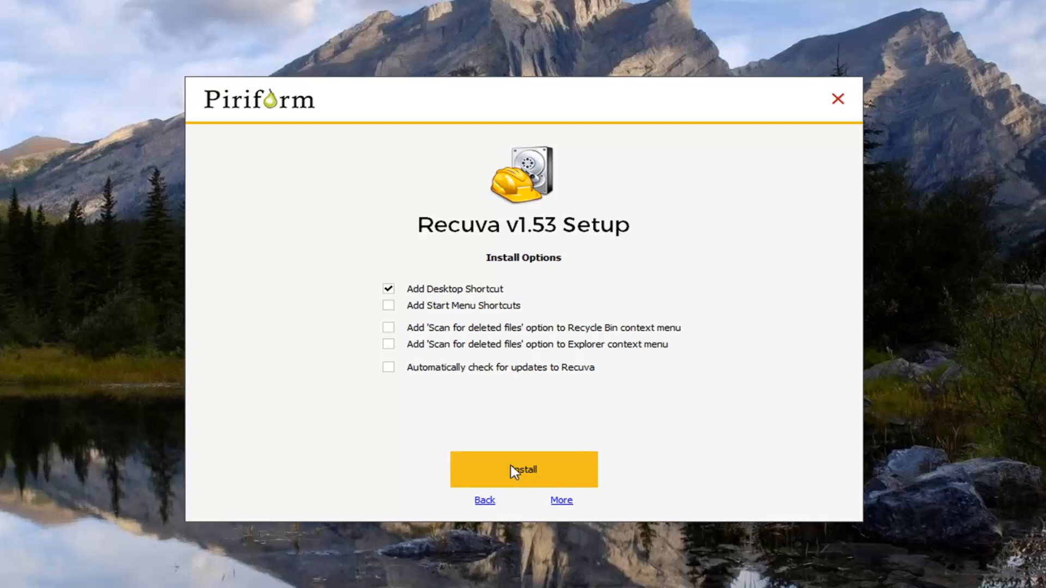
click(523, 469)
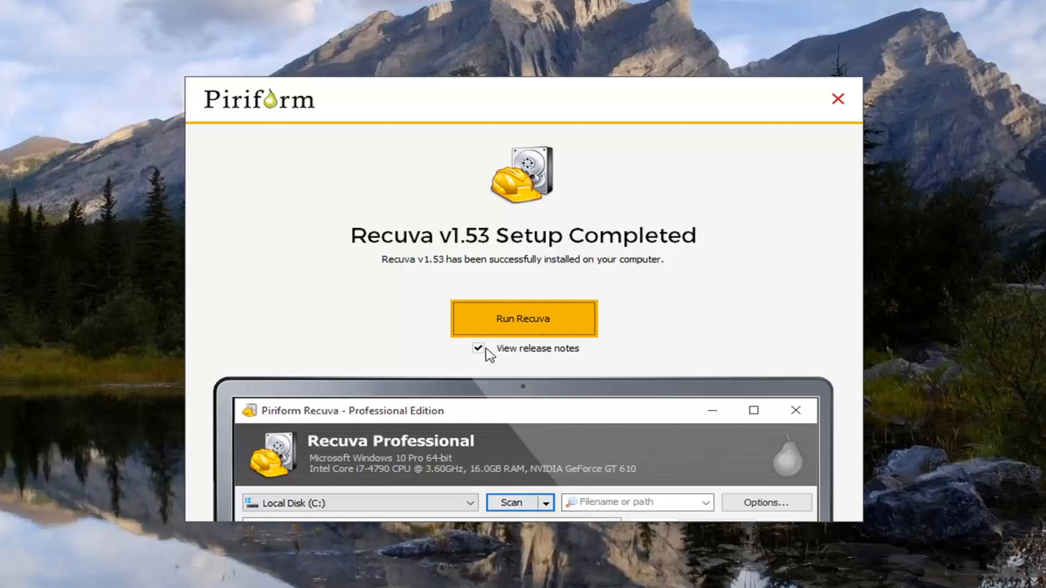
Skip the release notes, run Recuva, and advance the wizard with All Files selected.
click(478, 348)
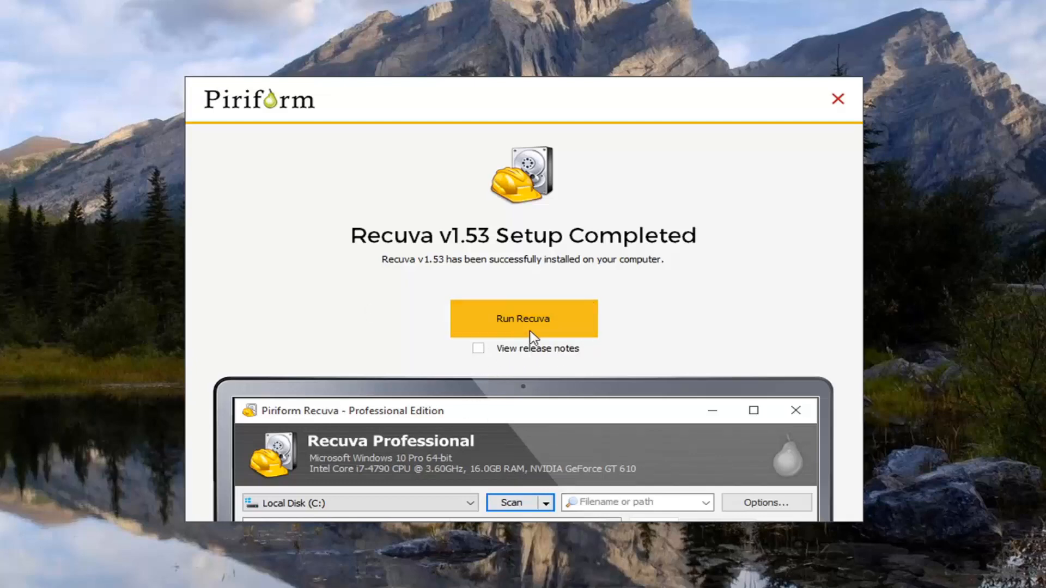
click(523, 318)
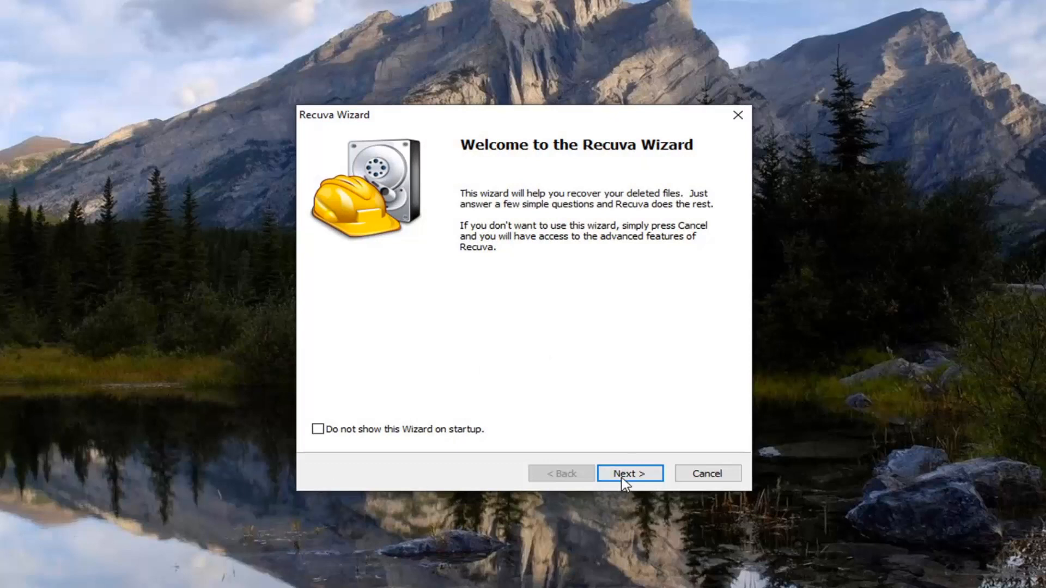
click(629, 473)
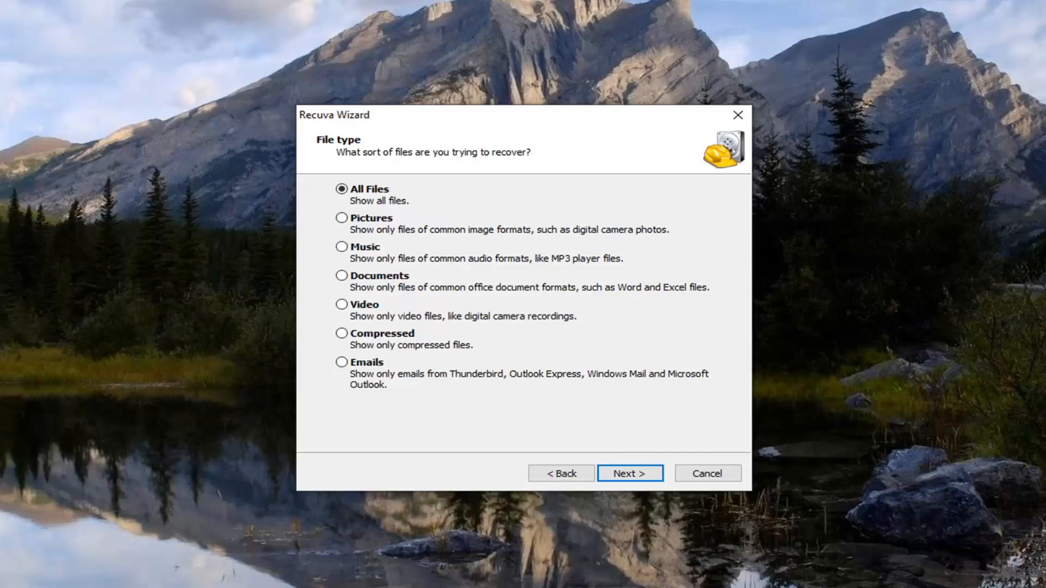
mouse_move(371, 208)
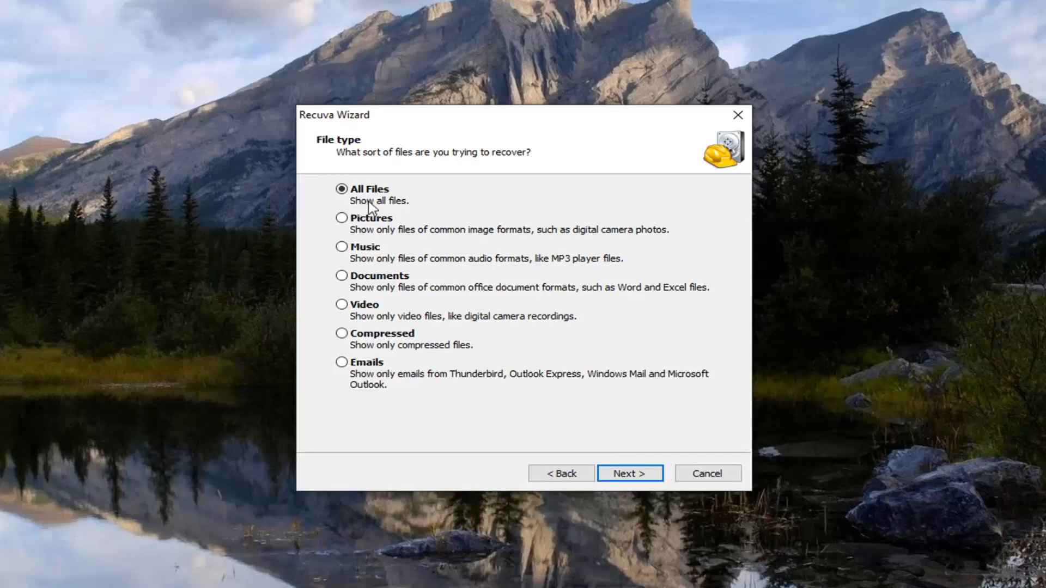
click(629, 473)
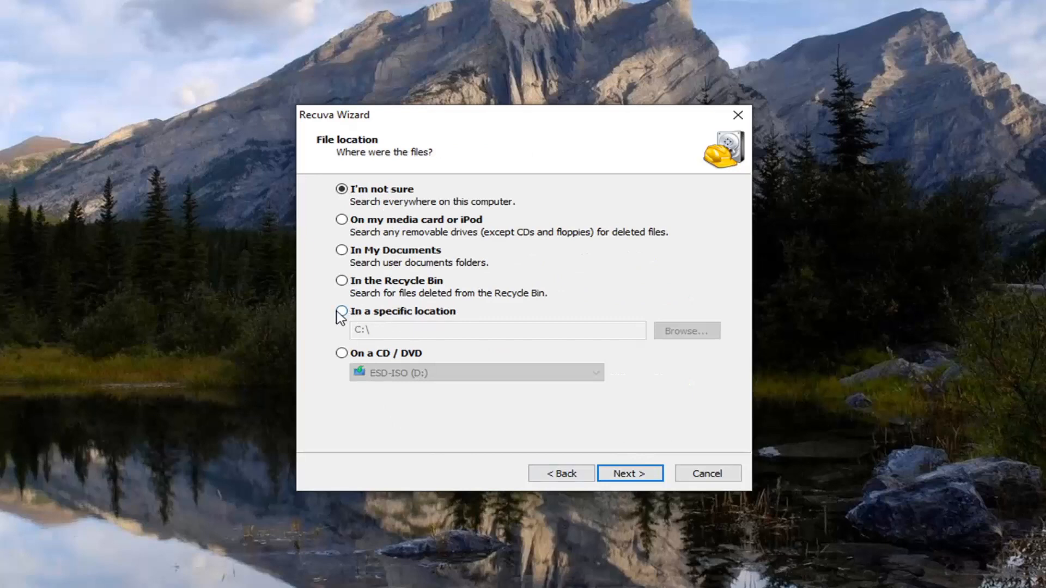
Choose a specific location and expand Local Disk (C:) toward Users in the folder browser.
click(342, 312)
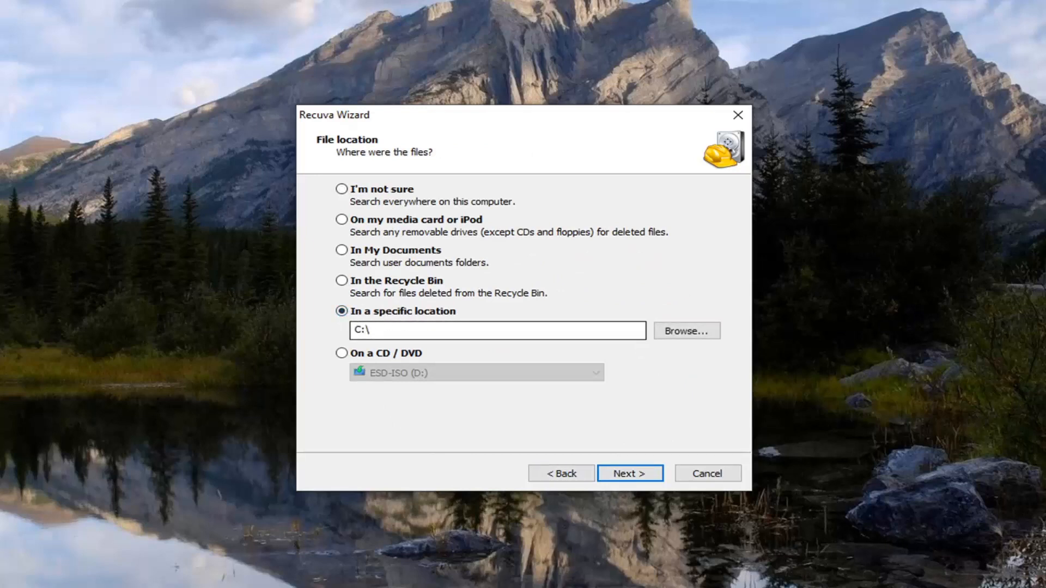
click(686, 330)
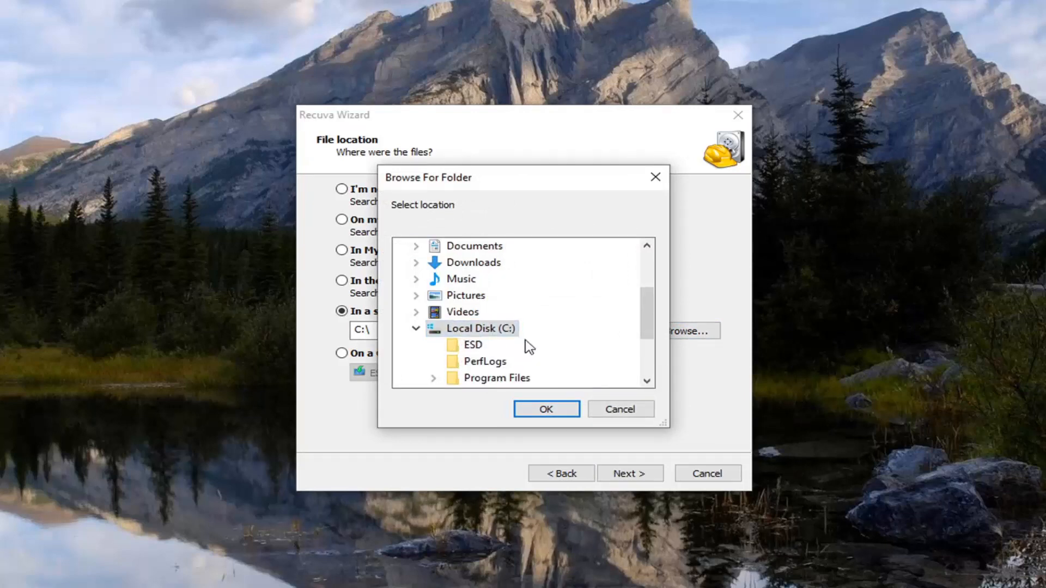
click(433, 295)
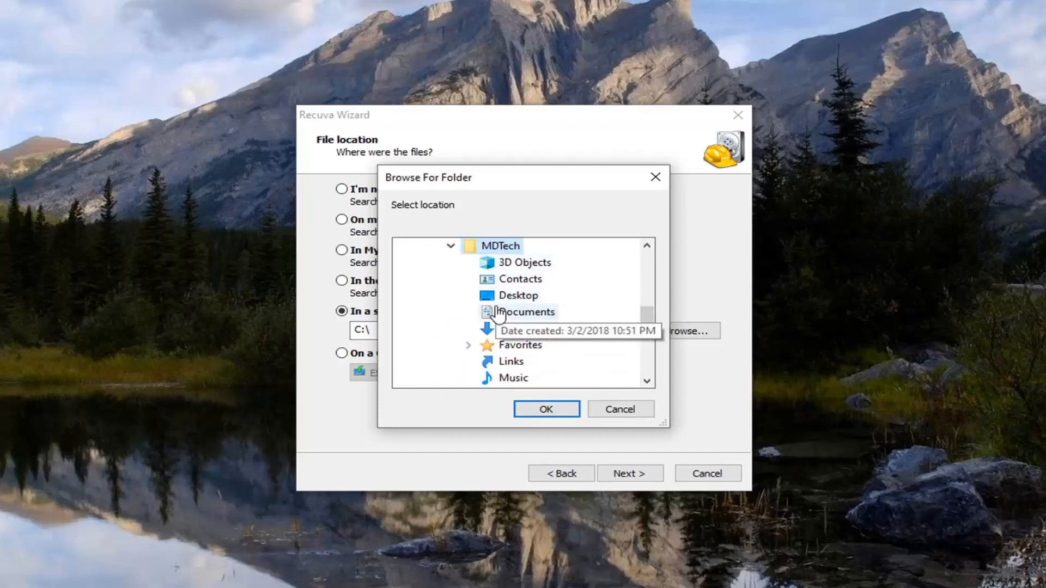
scroll(down, 3)
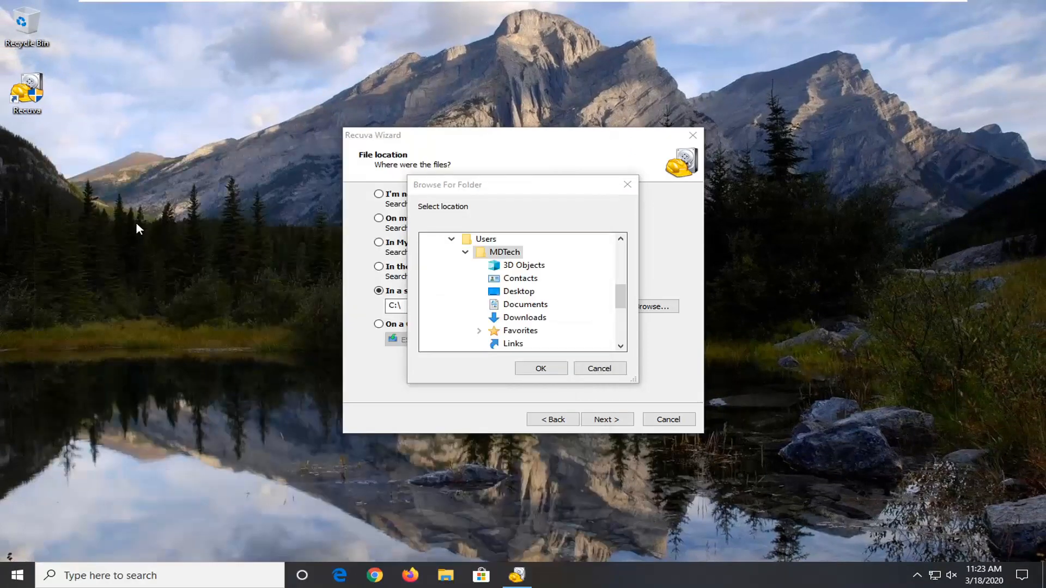
Open File Explorer and its View tab folder settings.
click(445, 576)
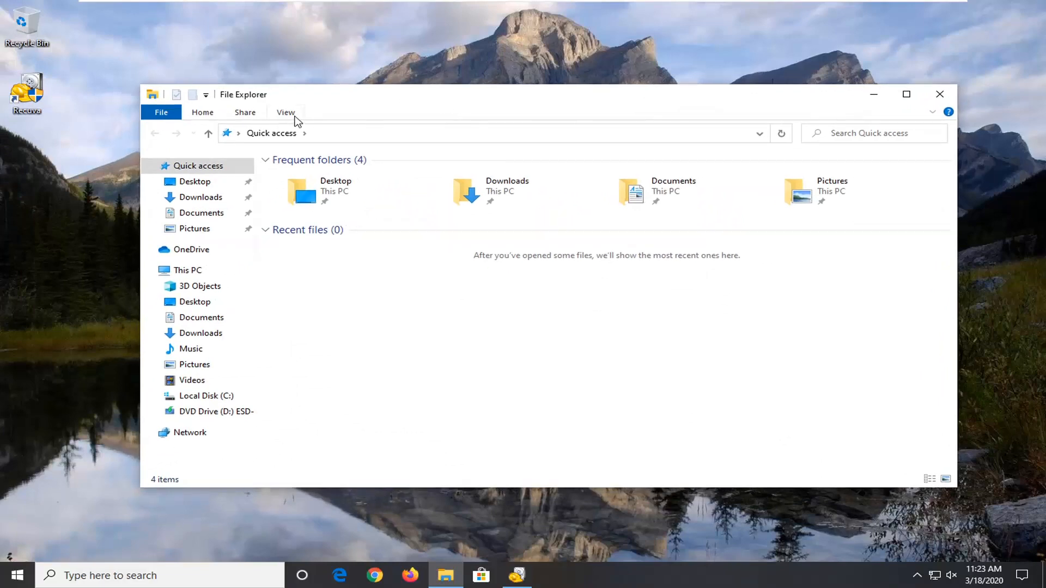
click(286, 112)
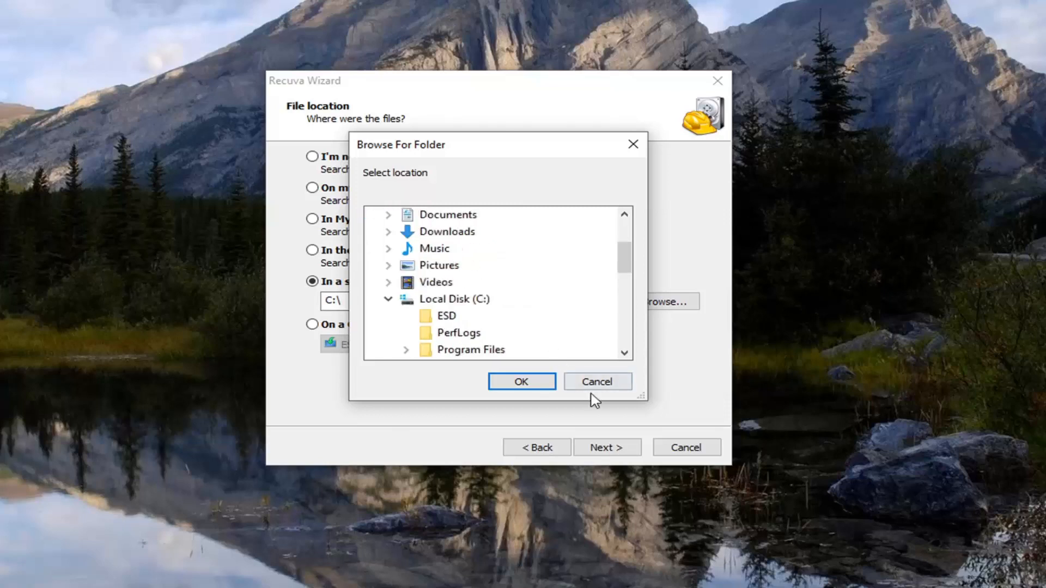
Reopen the folder browser, pick AppData\Local\Google as the scan folder, and continue.
click(596, 380)
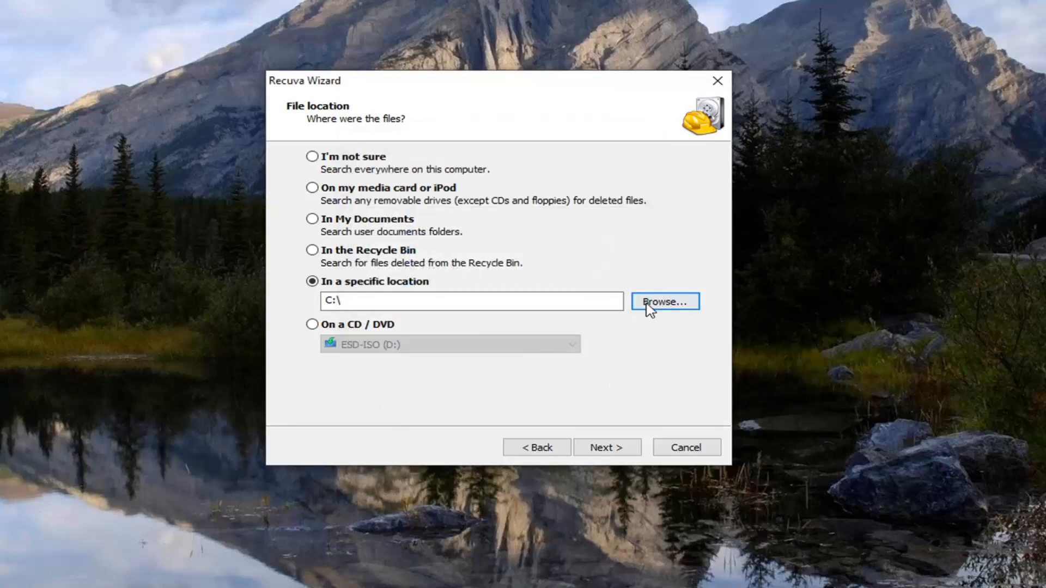
click(665, 302)
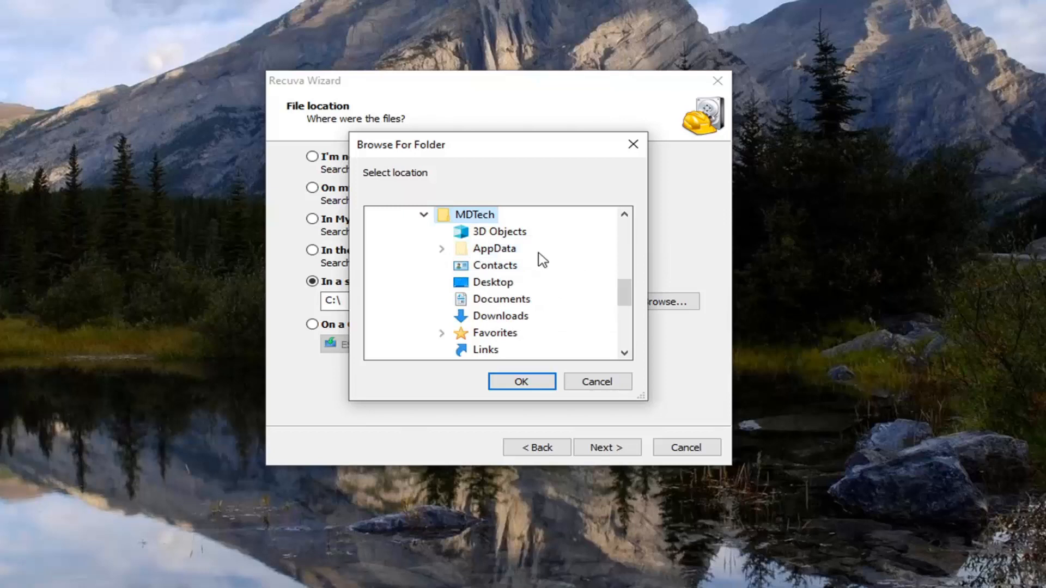
mouse_move(484, 259)
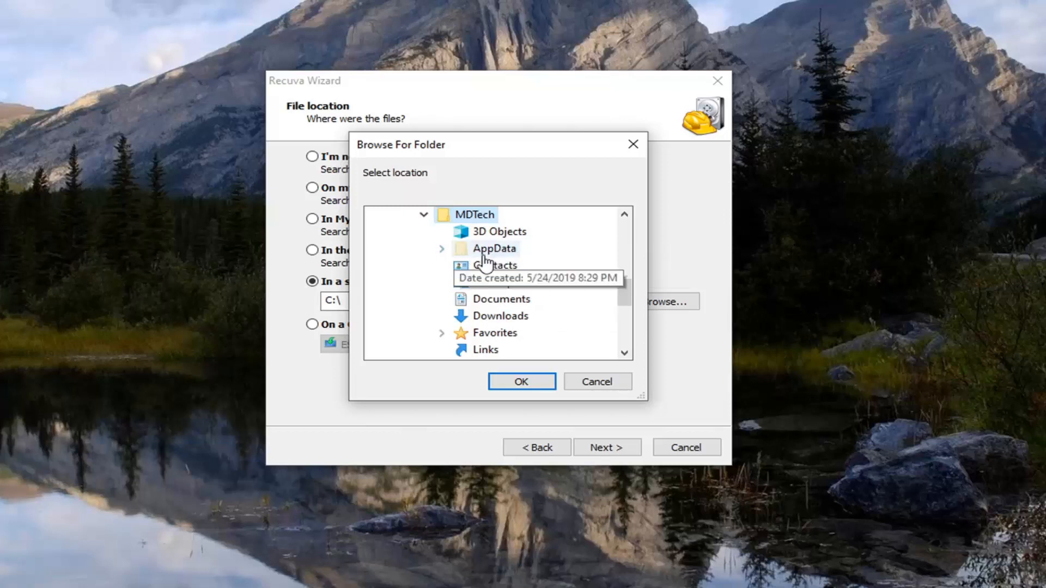
click(442, 249)
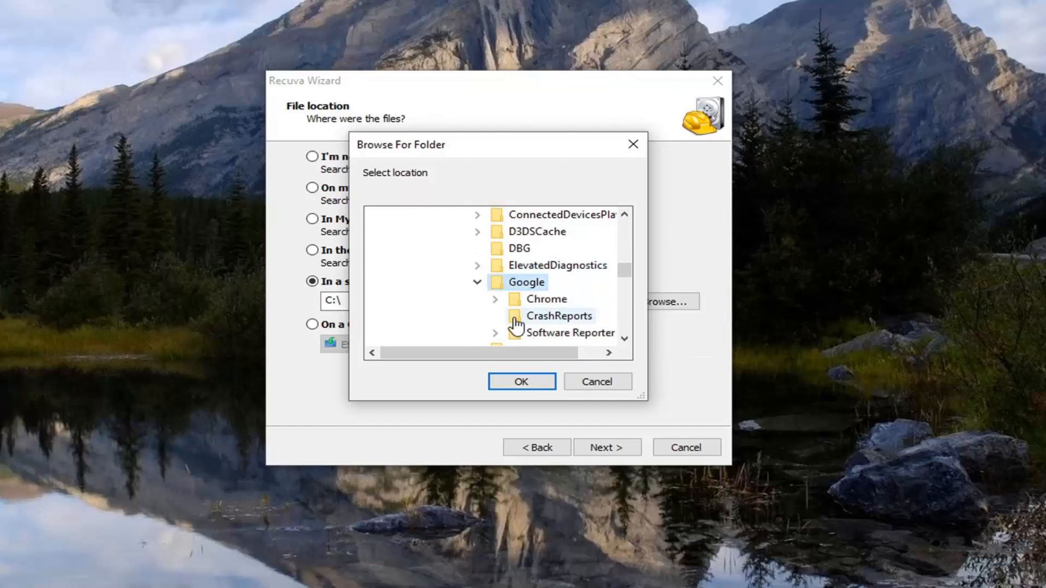
click(521, 381)
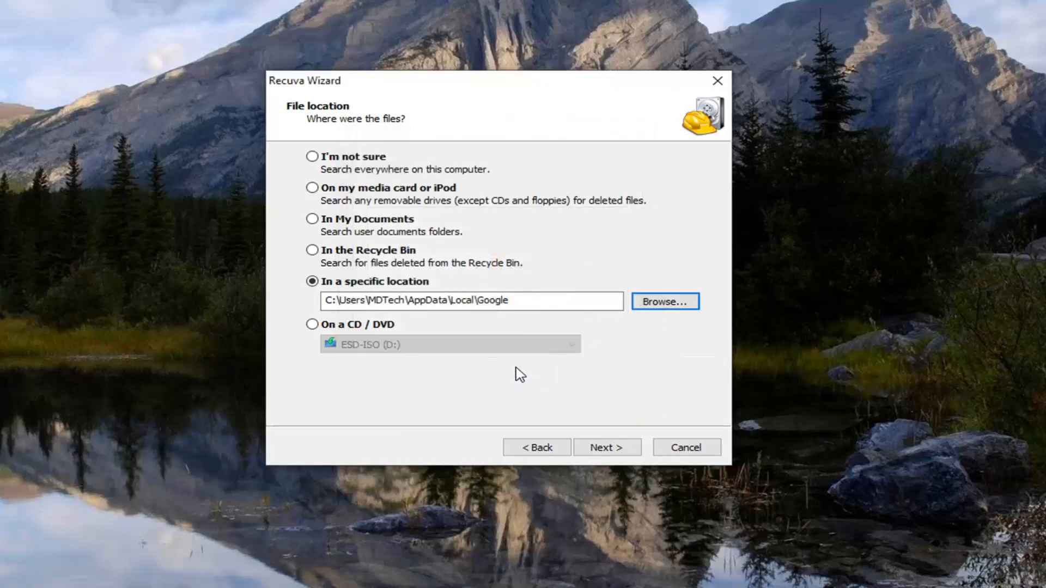
click(607, 448)
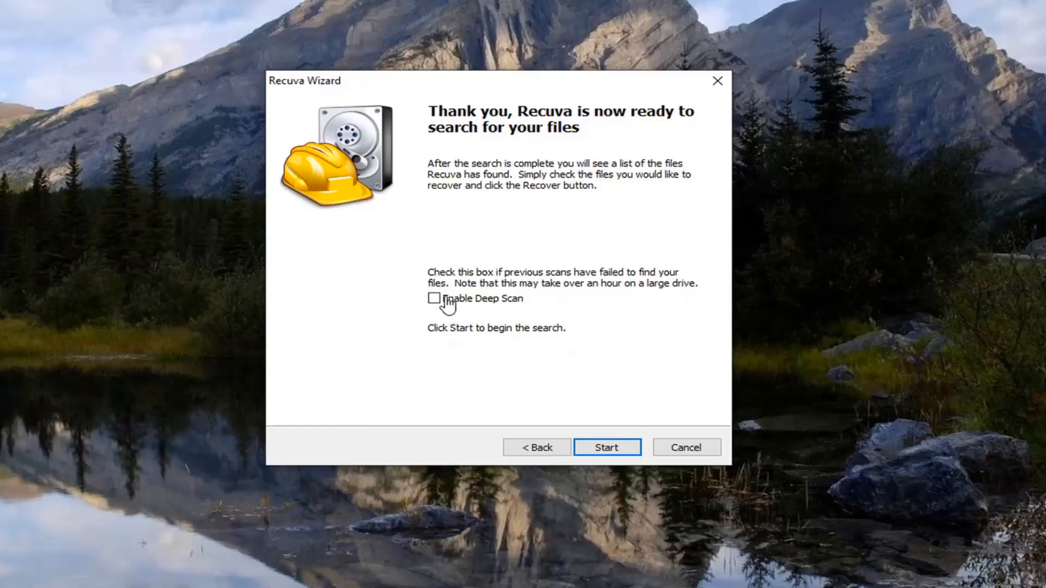
Start the Recuva scan of the Google folder and wait for 59 found files.
click(606, 447)
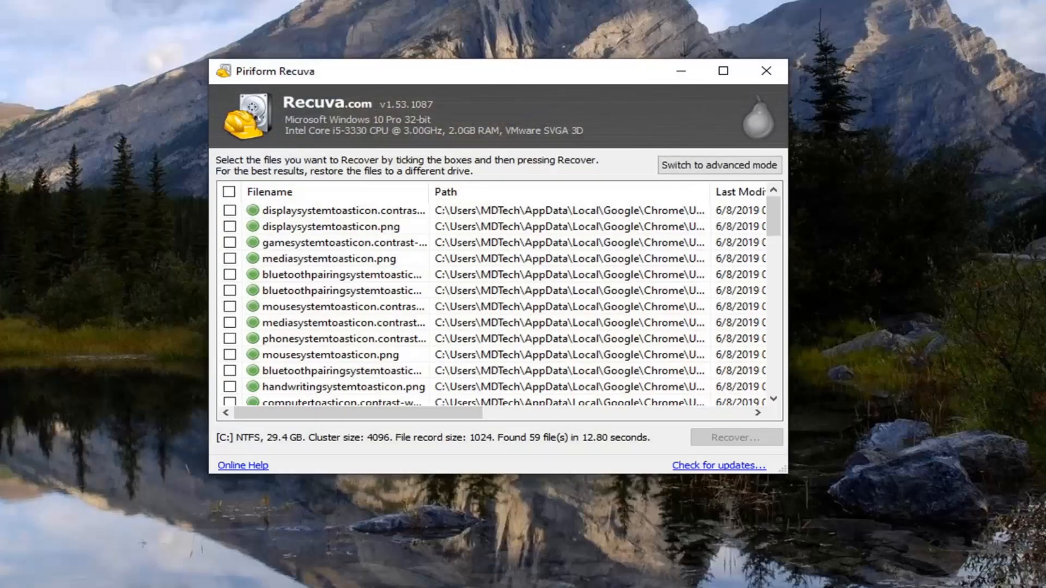
mouse_move(425, 197)
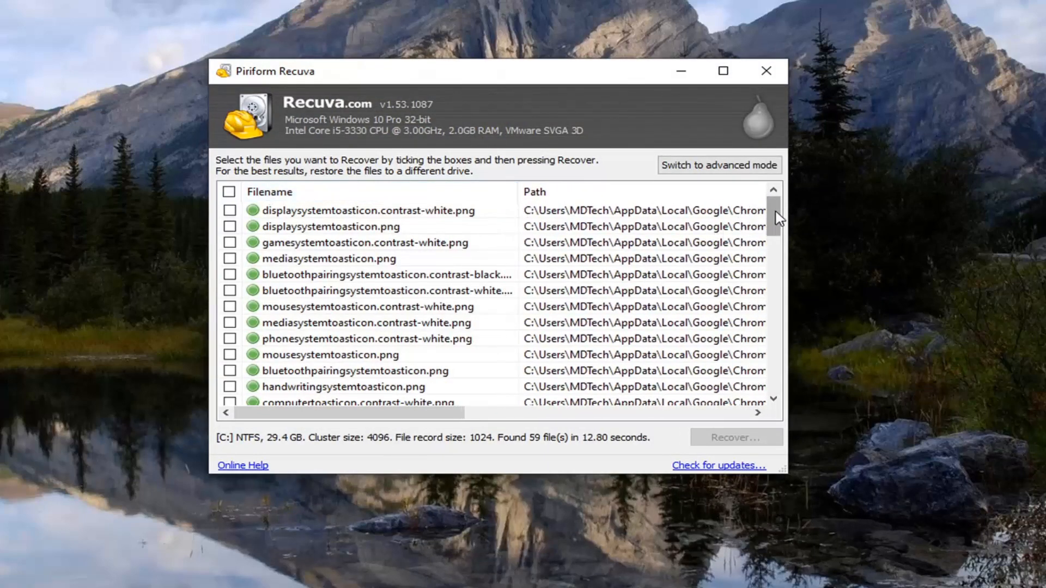
Scroll through the 59 recovered Chrome files, then close the Recuva window.
scroll(down, 3)
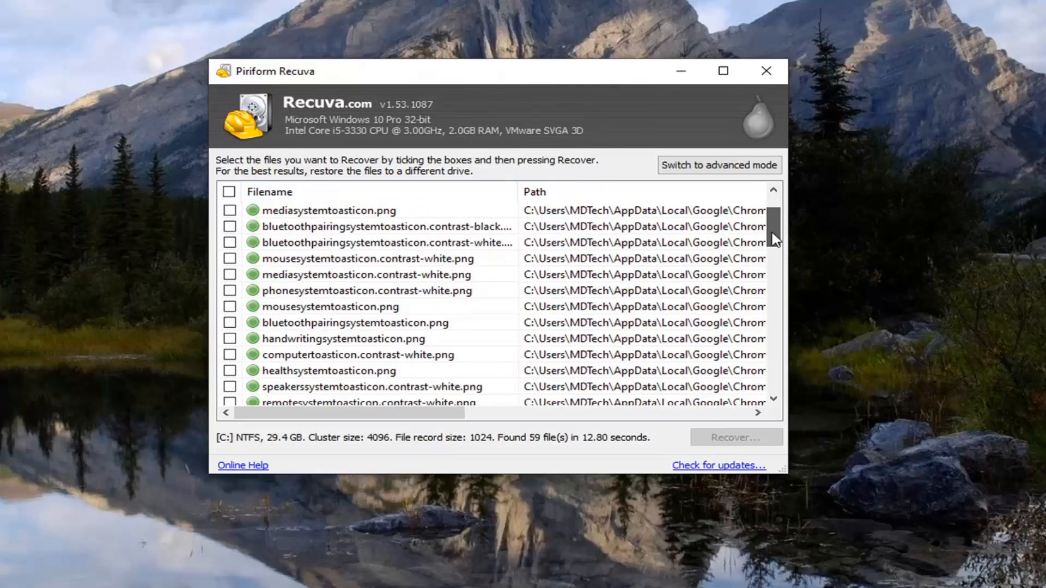
scroll(down, 3)
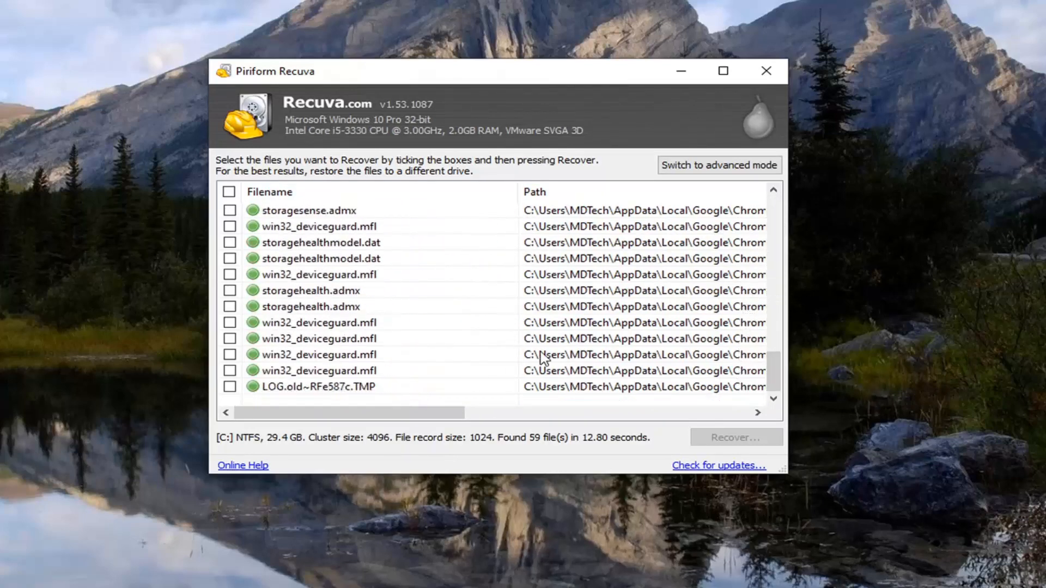
scroll(down, 3)
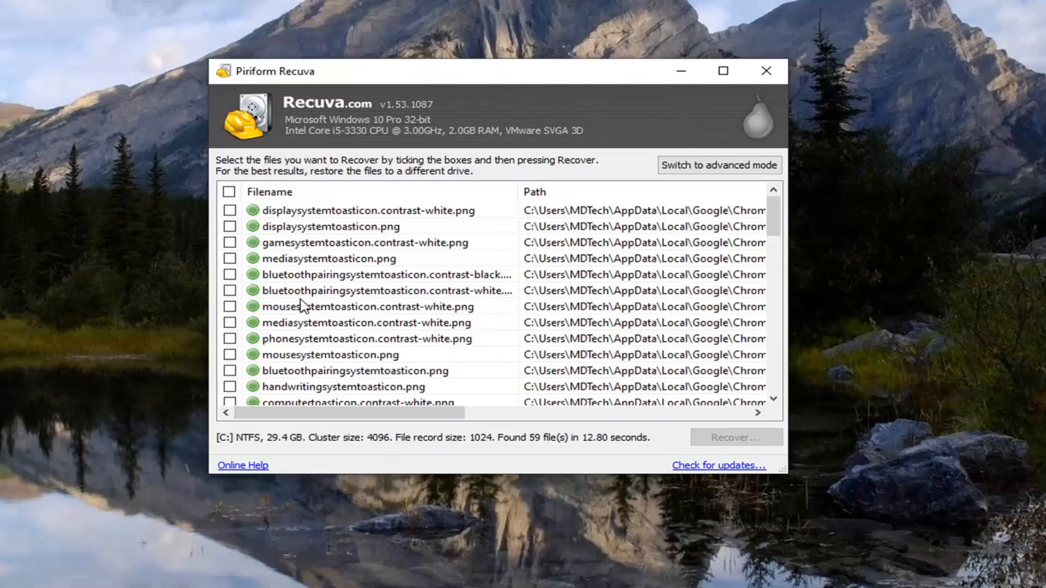
scroll(down, 3)
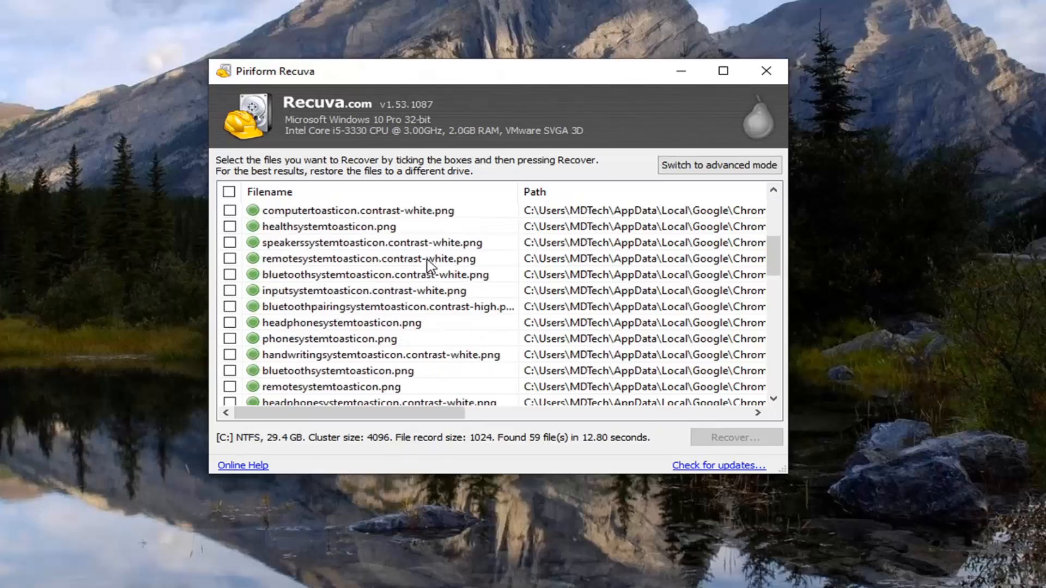
scroll(down, 3)
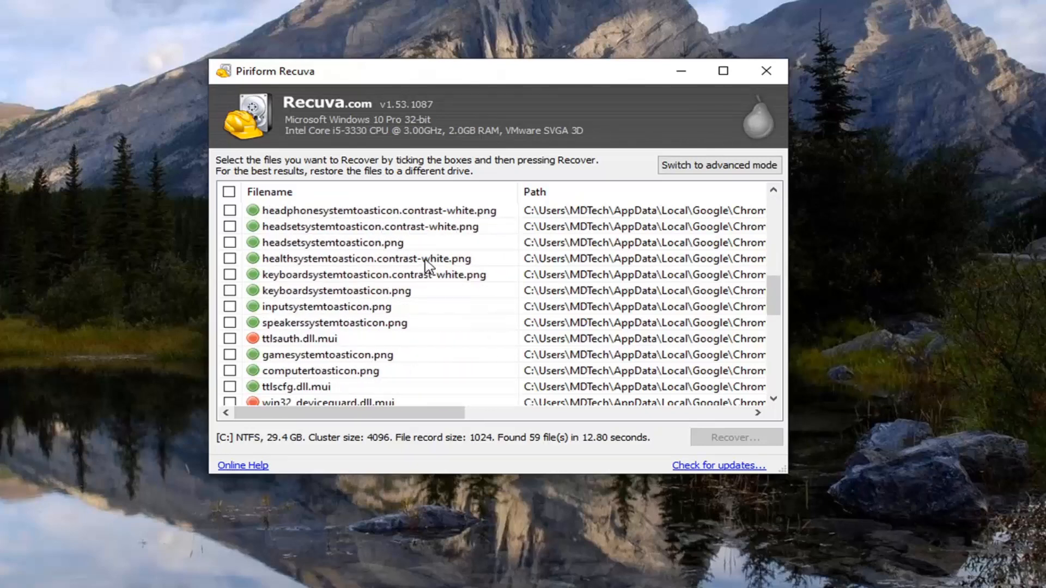
scroll(down, 3)
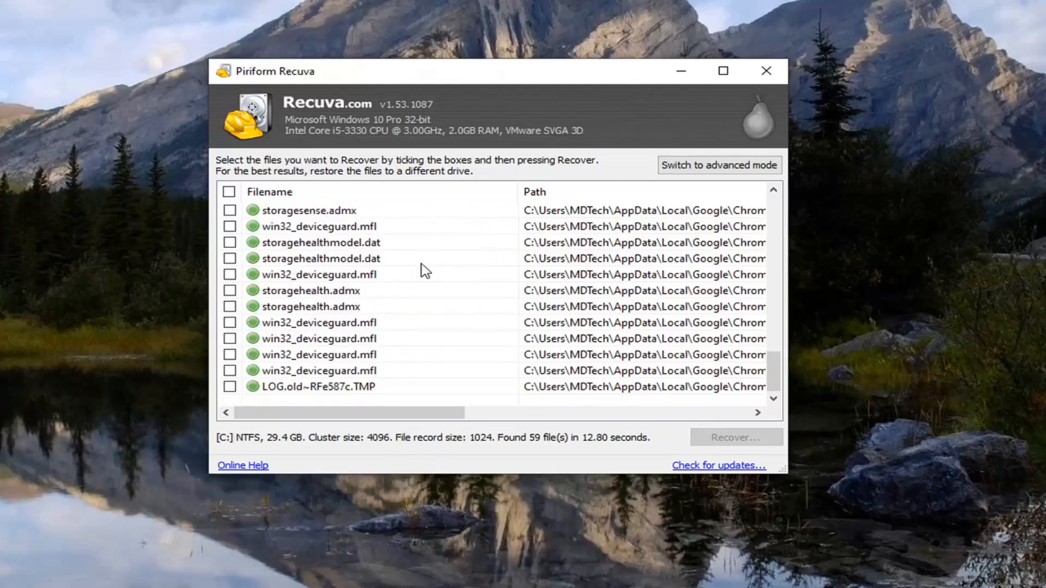
scroll(down, 3)
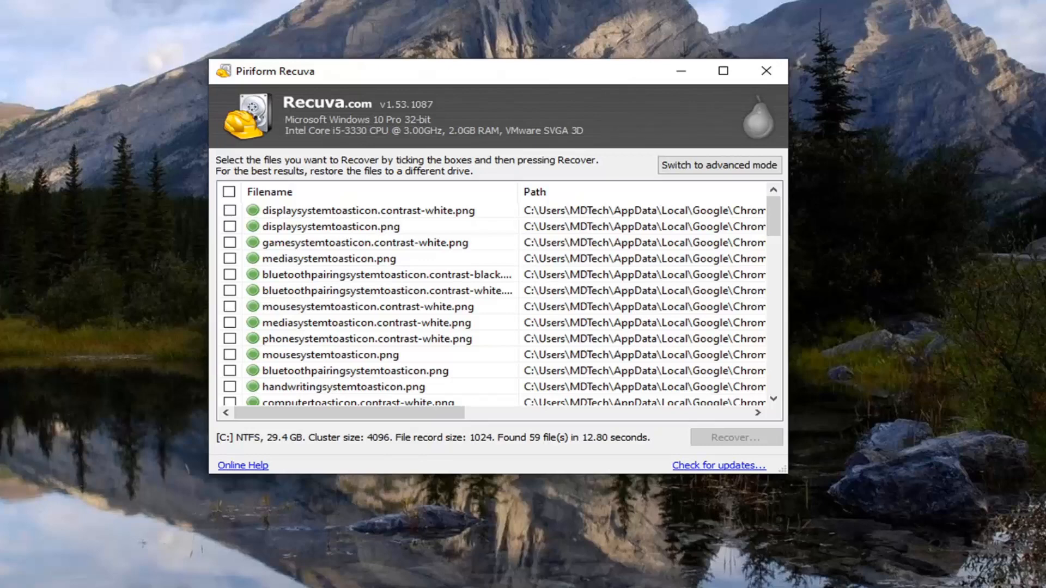
mouse_move(745, 261)
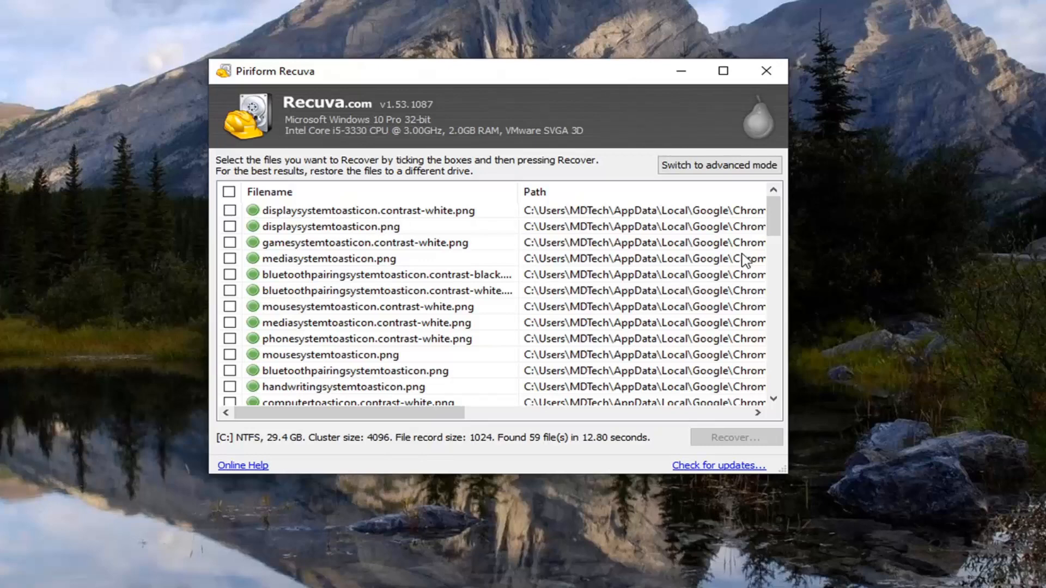
scroll(down, 3)
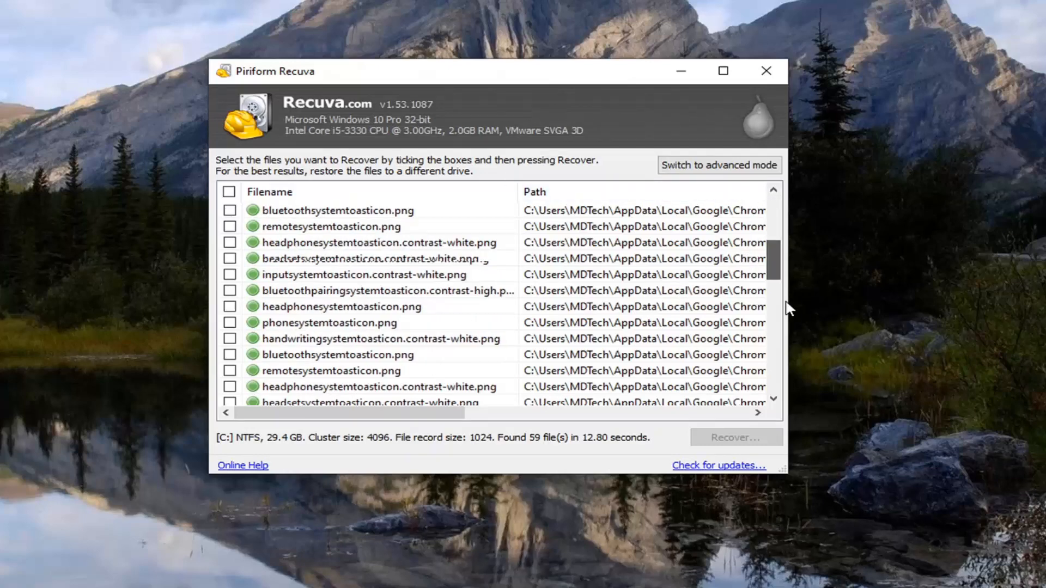
click(772, 192)
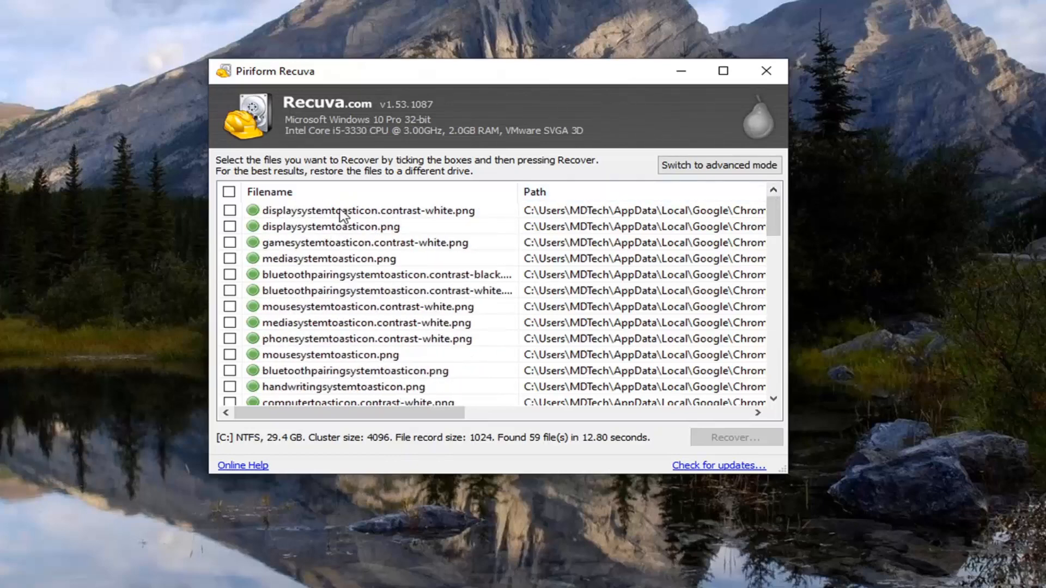
mouse_move(326, 390)
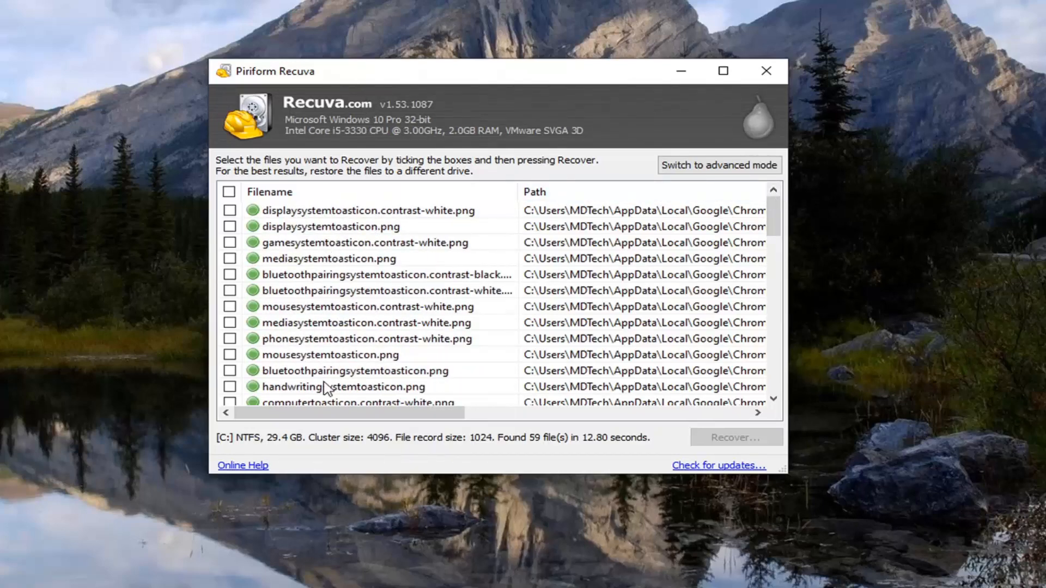
click(766, 71)
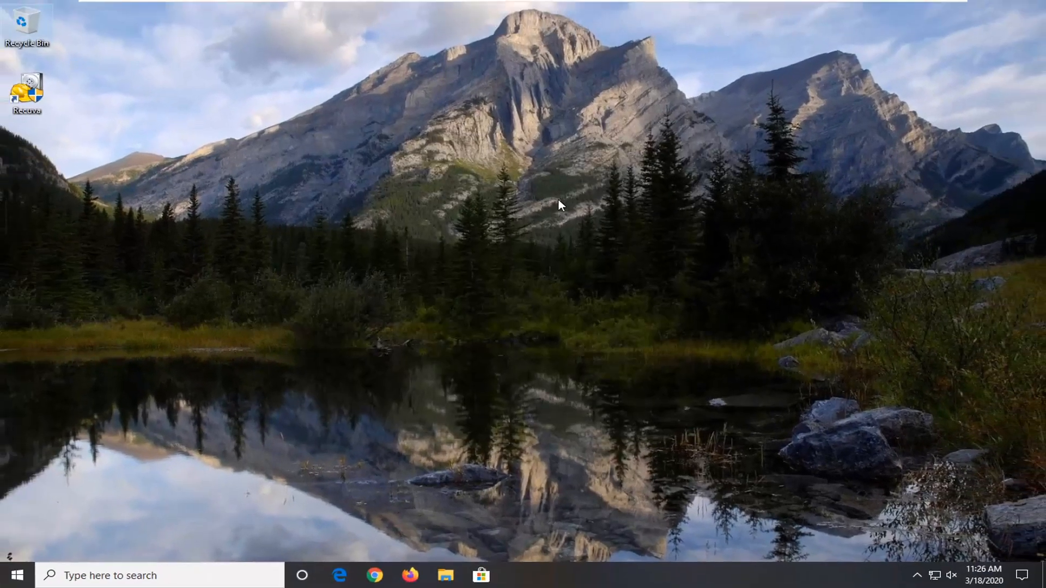